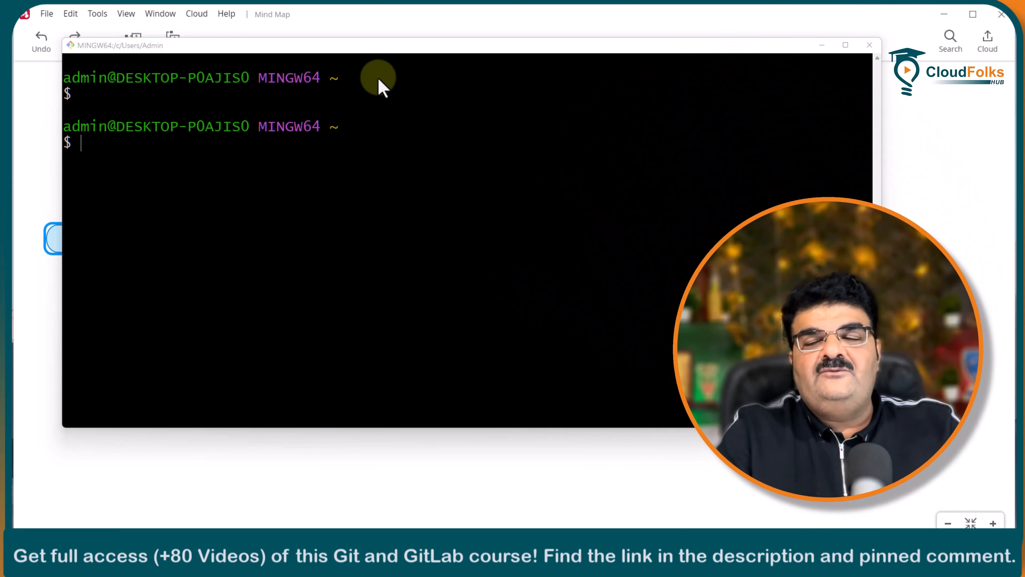
Create the my-code1 folder with mkdir and move into it.
text(mk)
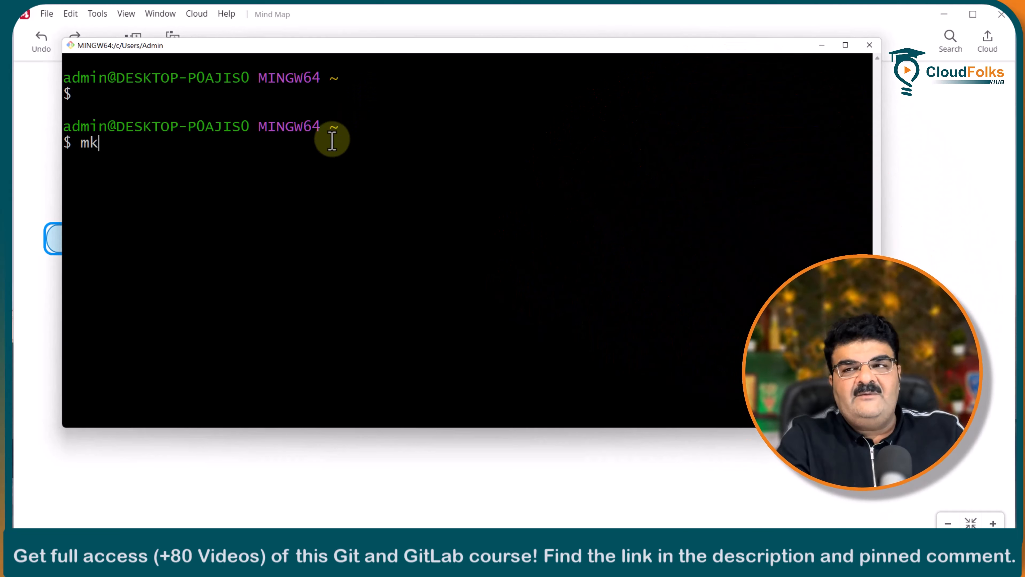
text(dir my-c)
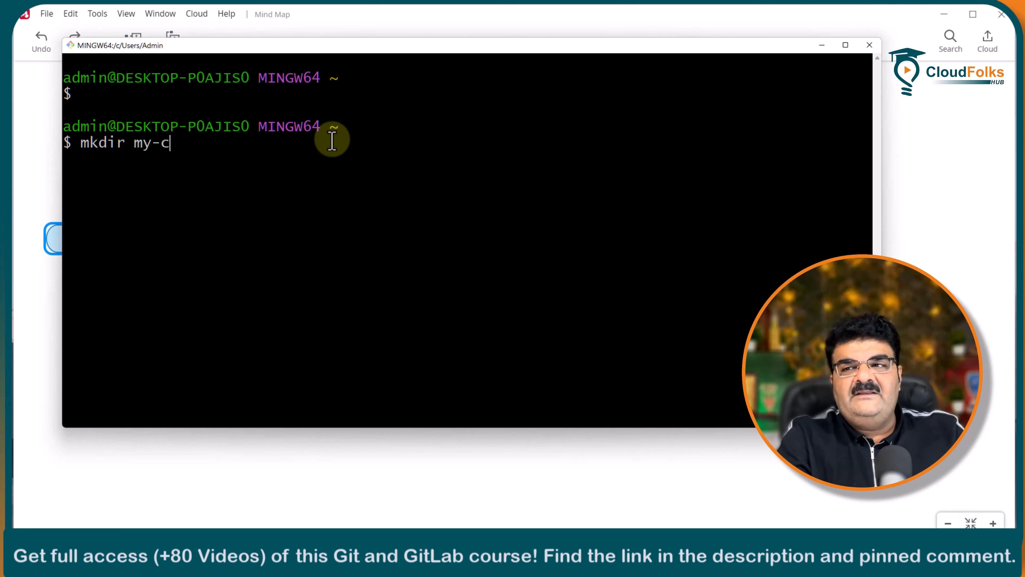
text(ode1)
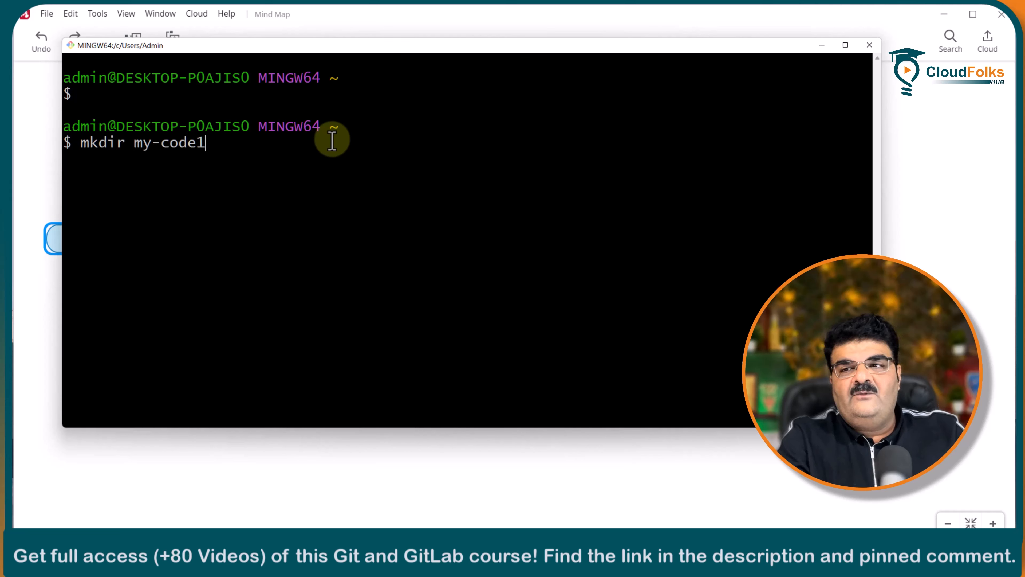
text(cd my)
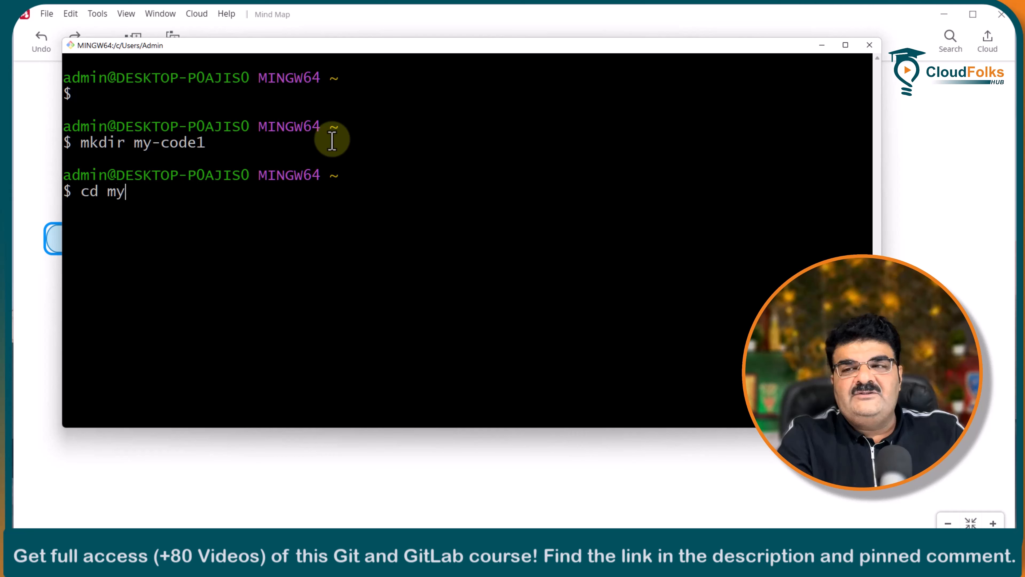
text(-c)
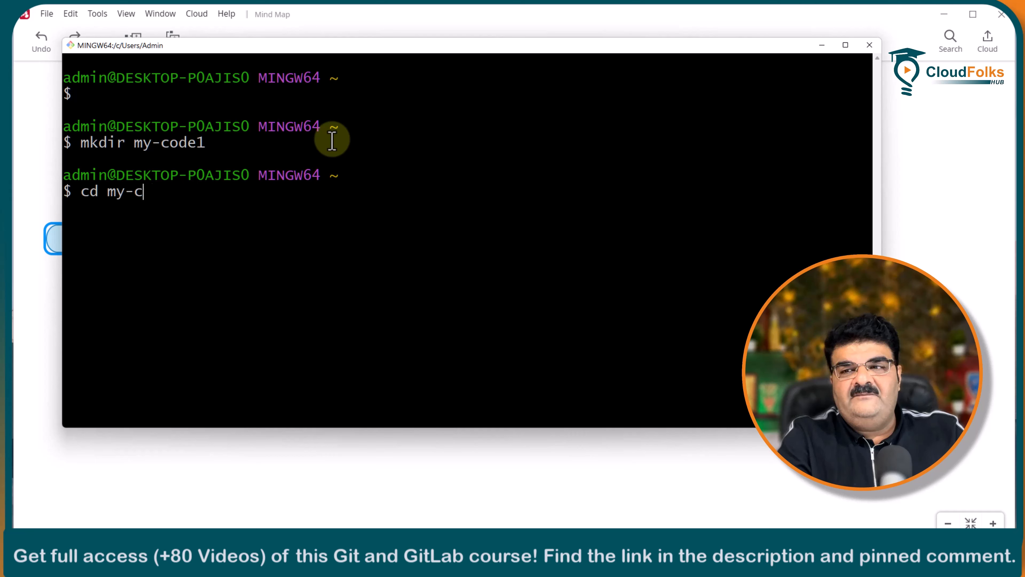
key(Enter)
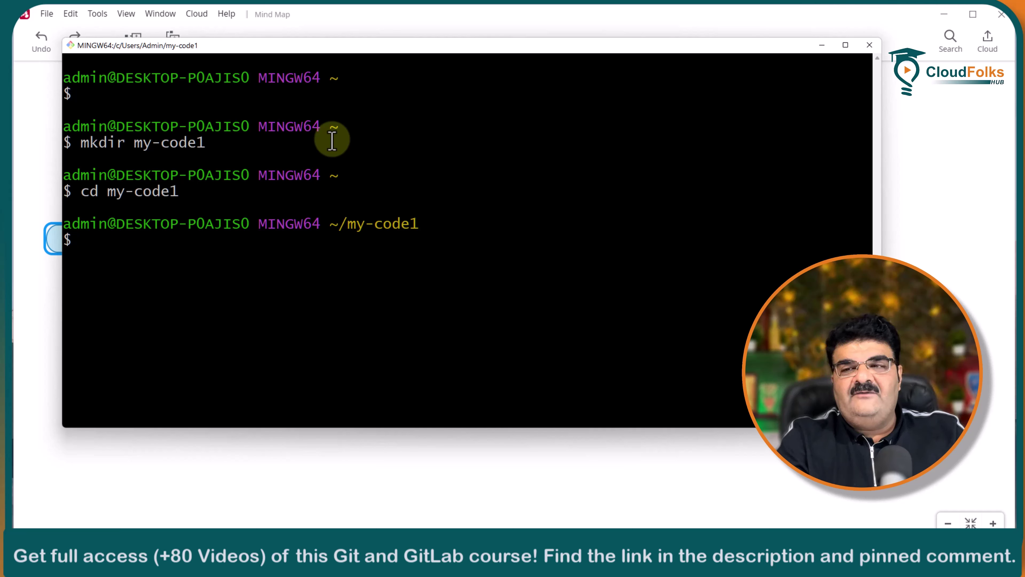
Initialise an empty Git repository on master with git init.
text(git init)
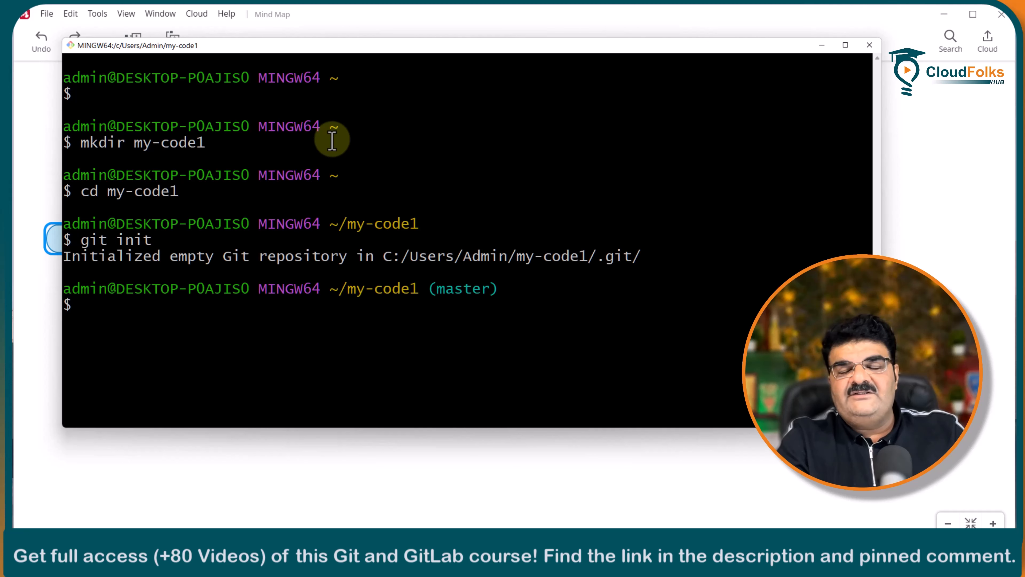
text(gi)
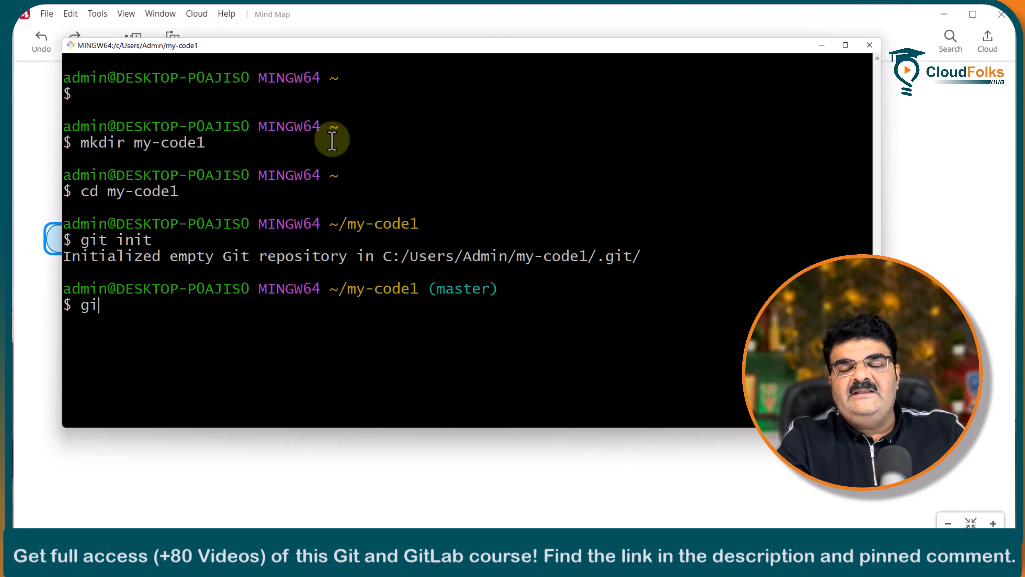
Write "first change from master" into a new file_1 with echo.
text(echo "chan)
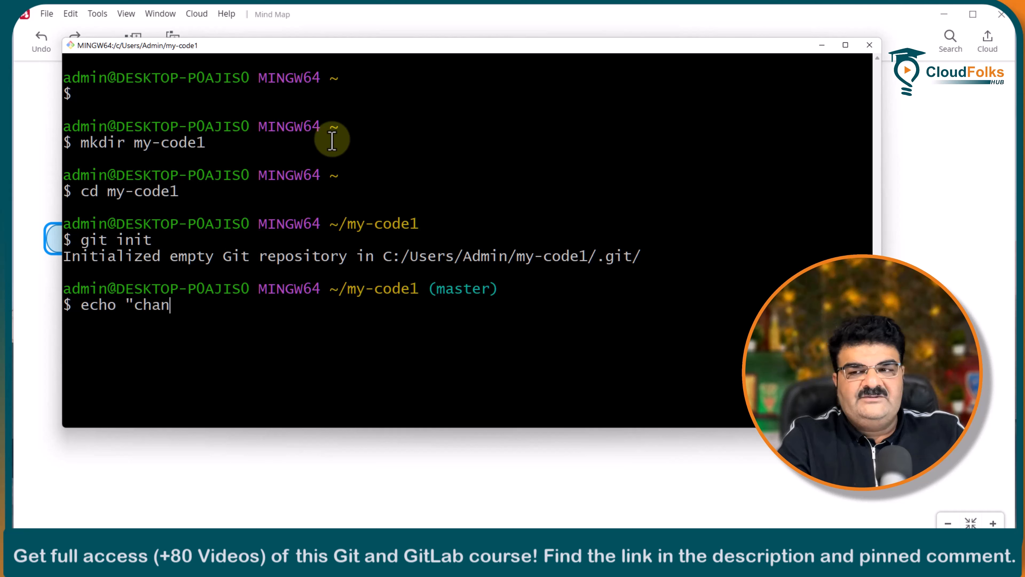
text(ge from)
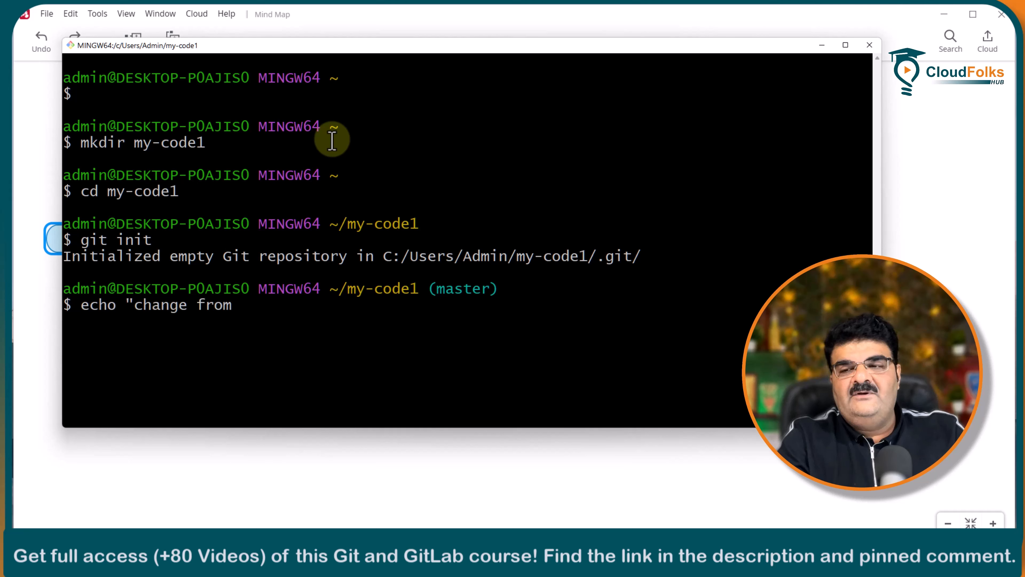
text(master)
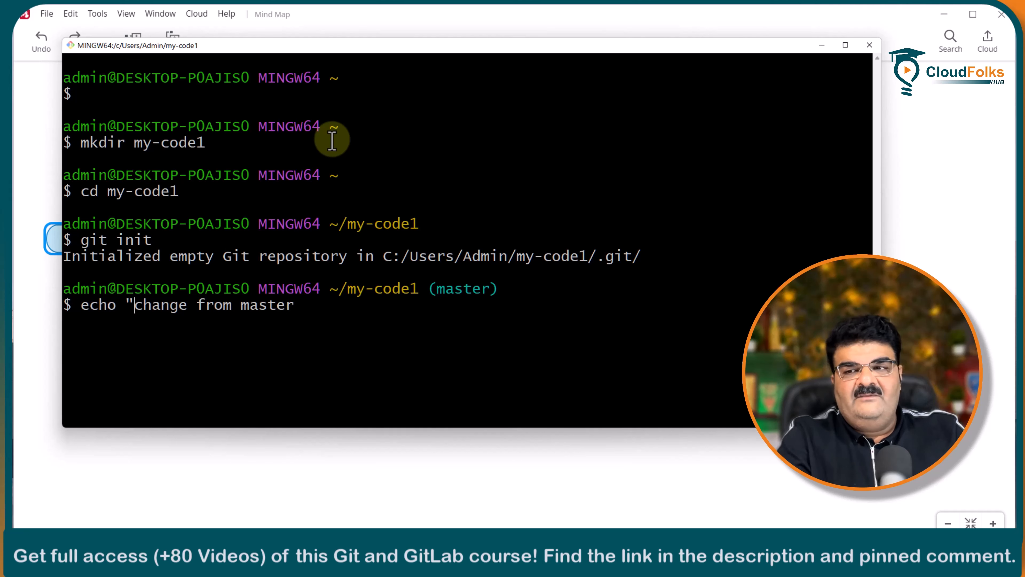
text(first)
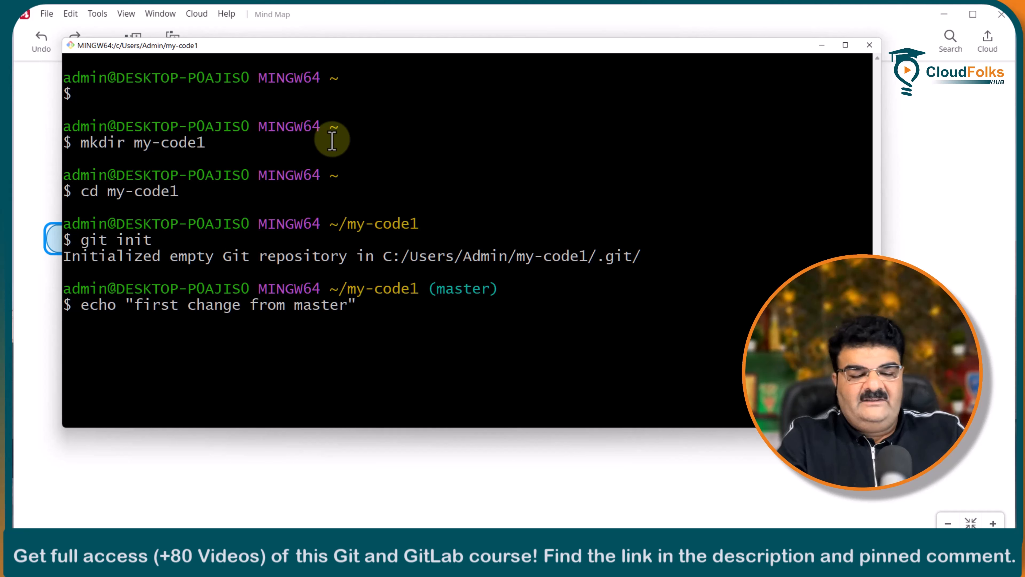
text(>)
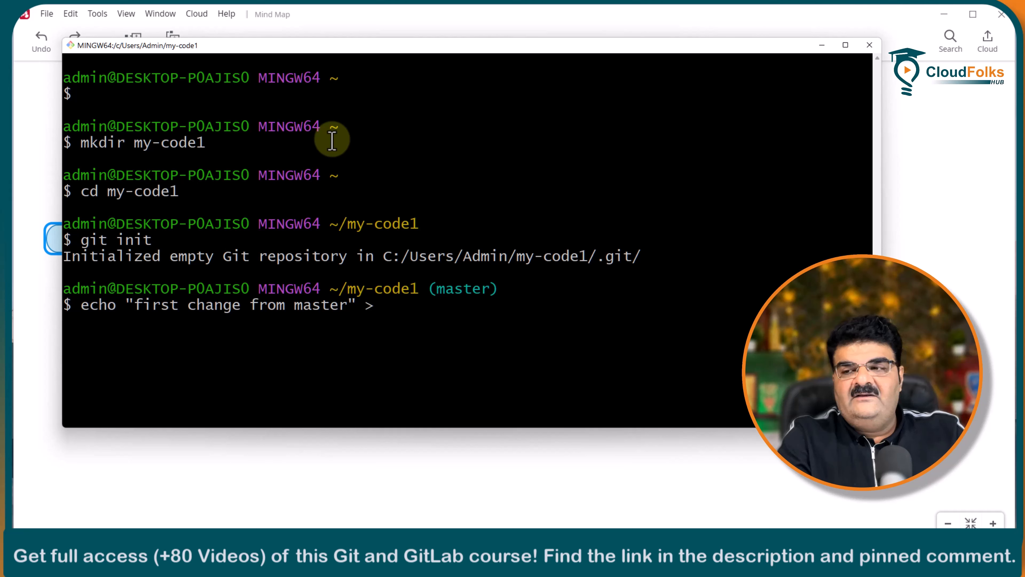
text(file_1)
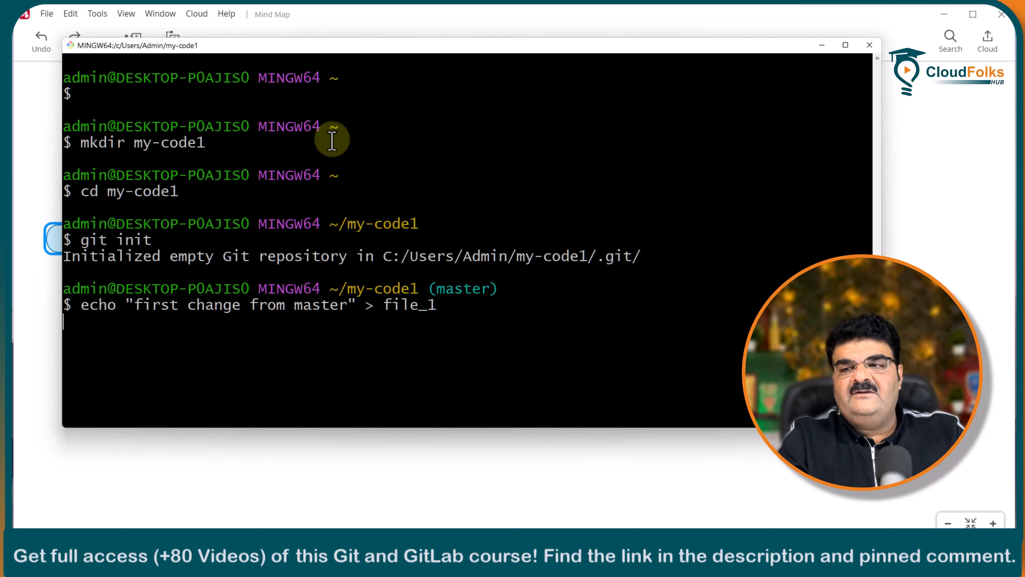
Stage file_1 and commit it with the message "1st change from master".
text(git)
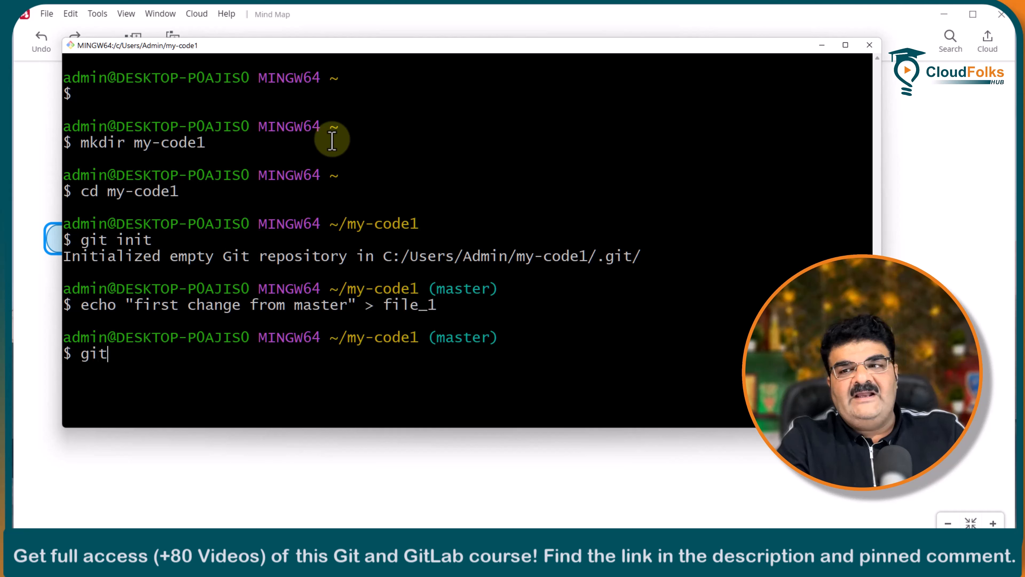
text(add)
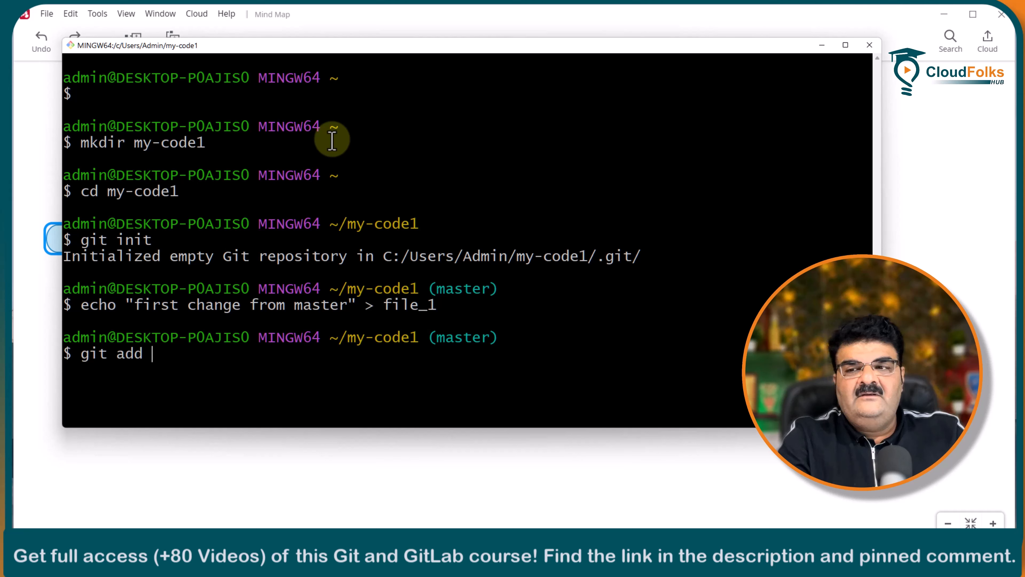
text(file1)
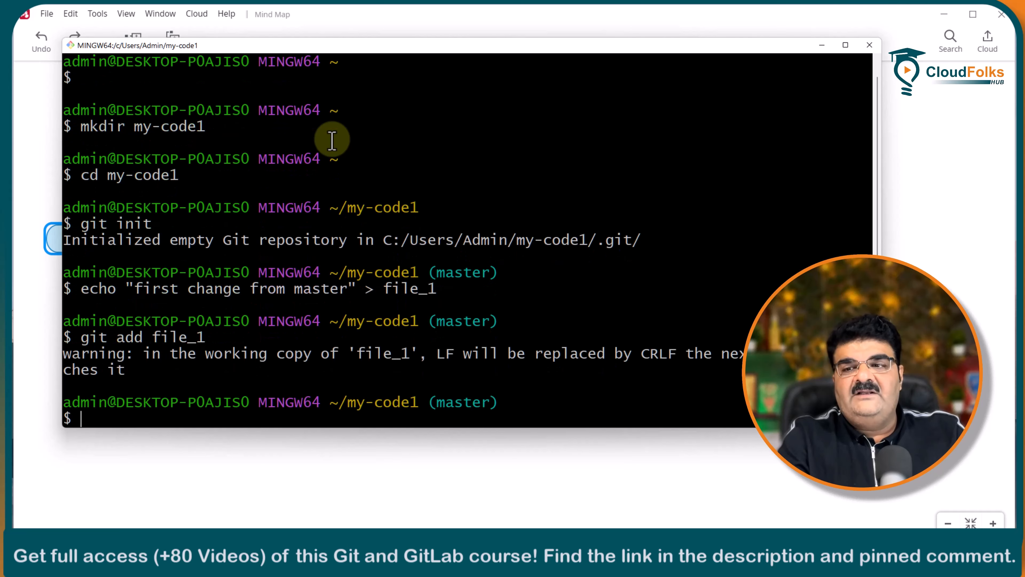
text(git c)
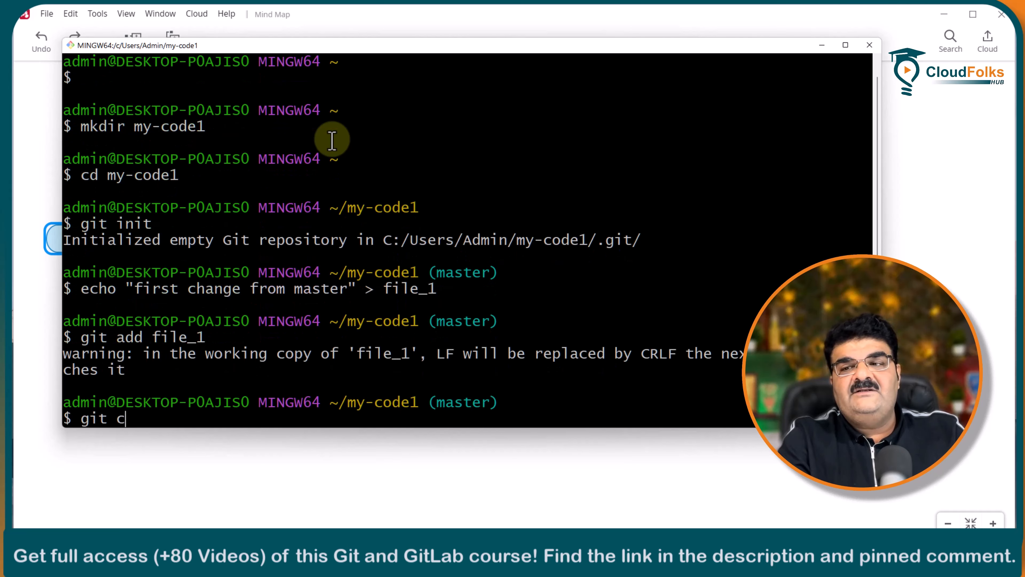
text(ommit ")
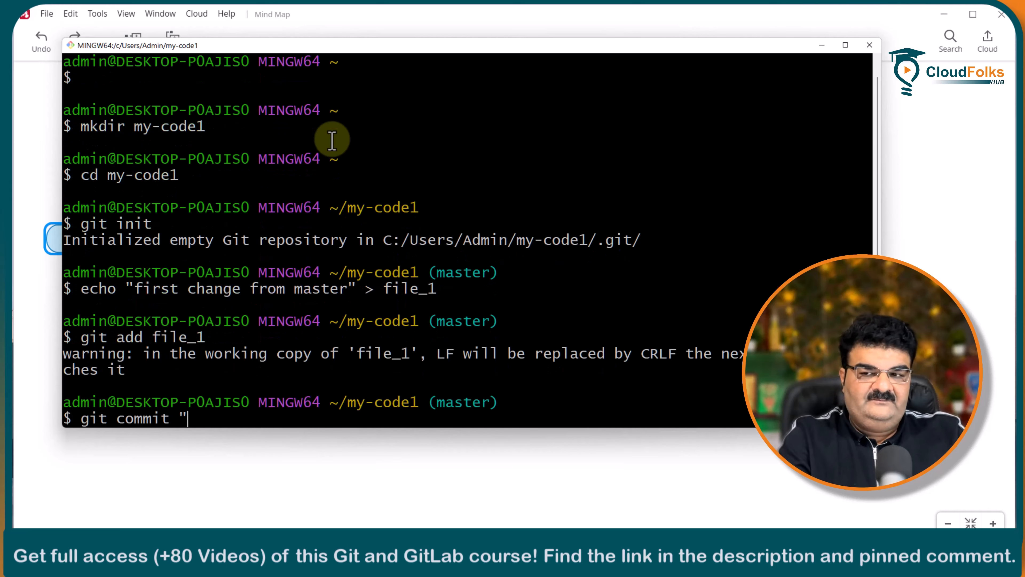
text(1st change fro)
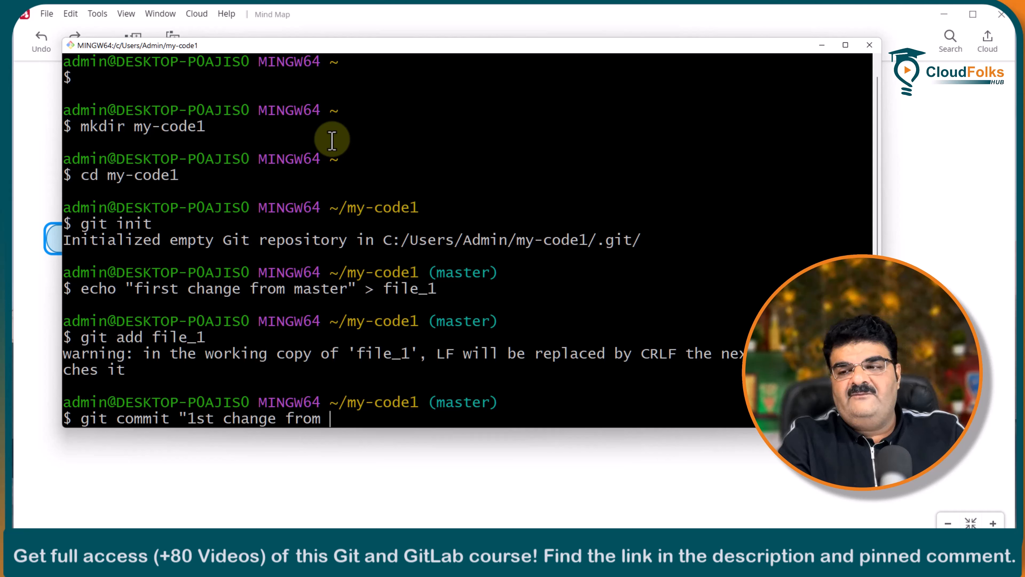
text(master")
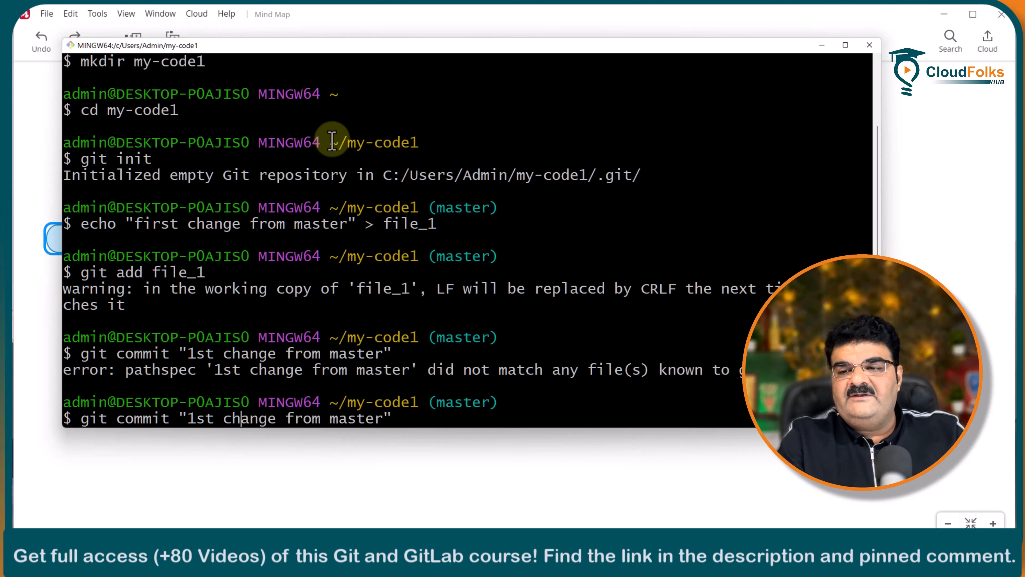
text(-m)
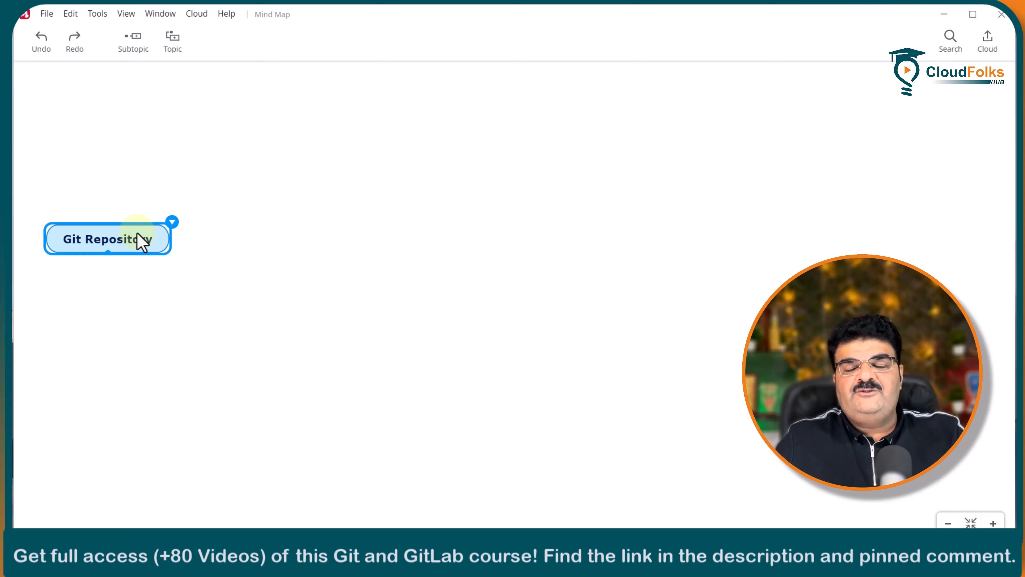
Add a master topic under Git Repository with child "commit (1st change from master)".
text(master)
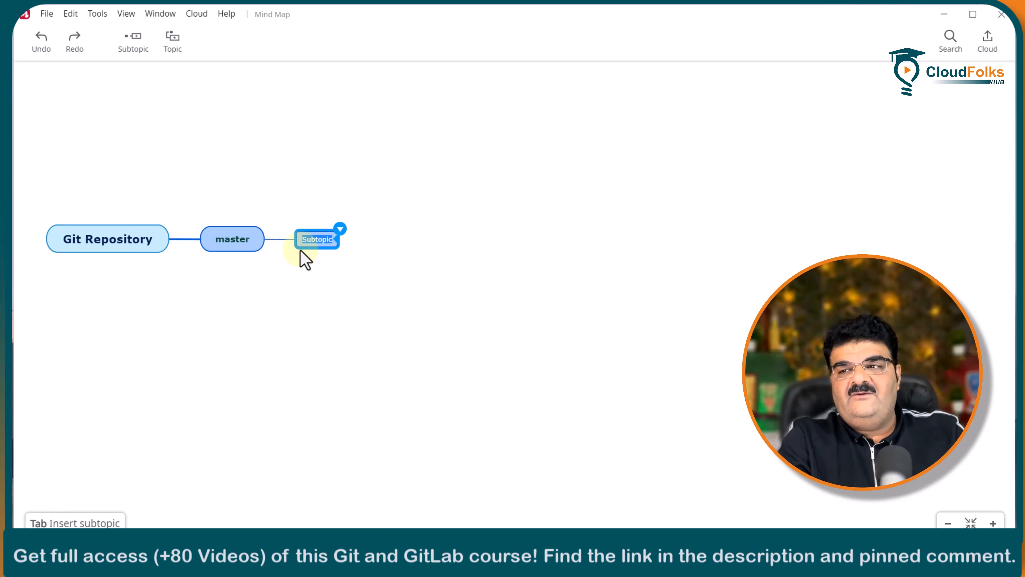
text(commit)
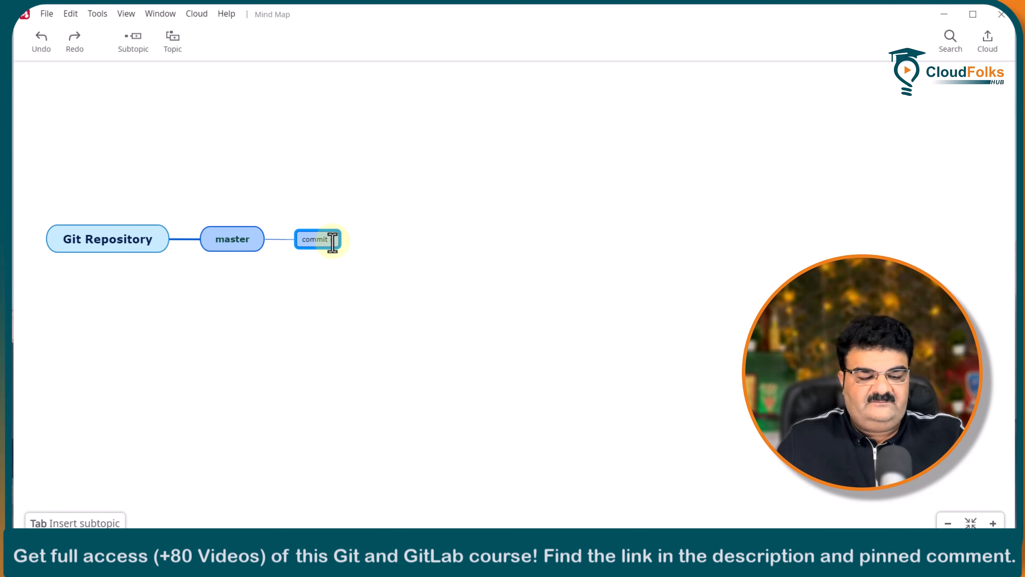
text((1st change from master))
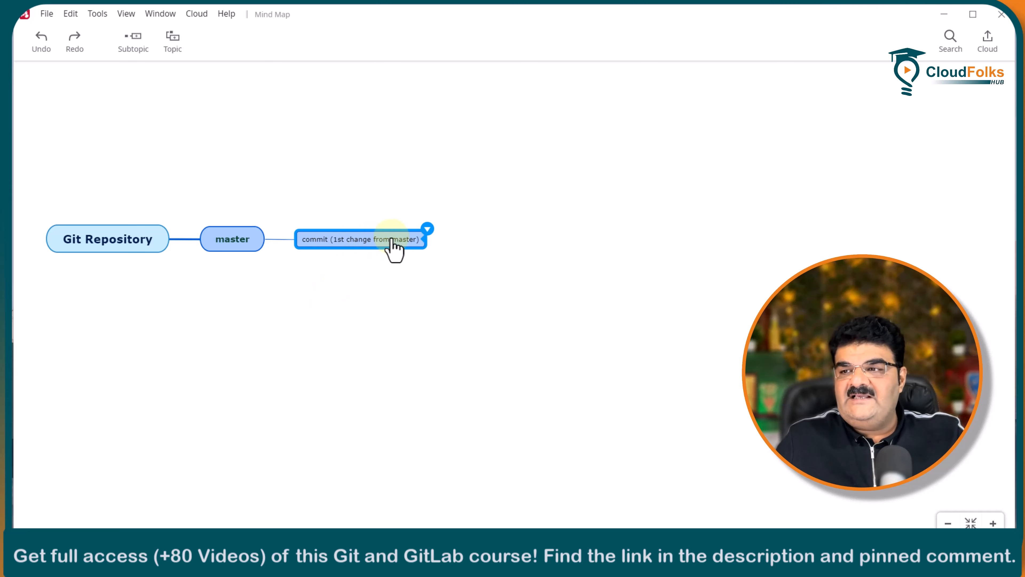
click(312, 362)
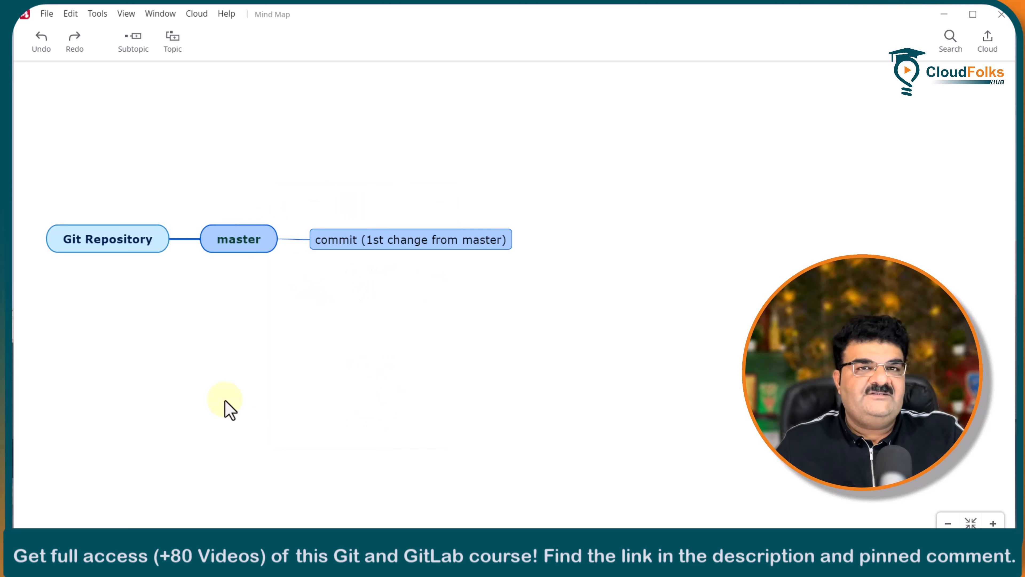
mouse_move(255, 269)
text(B1)
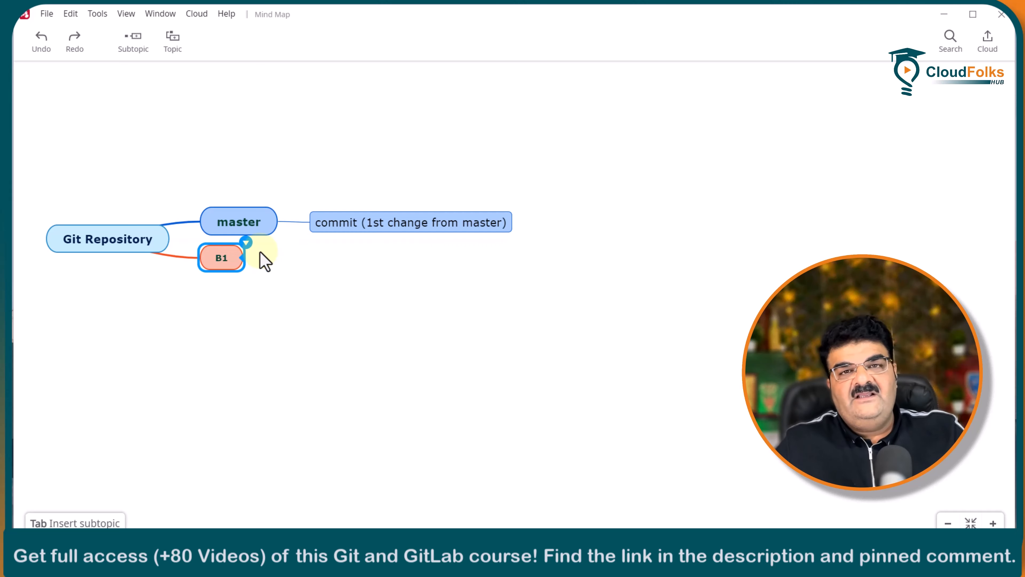
mouse_move(287, 286)
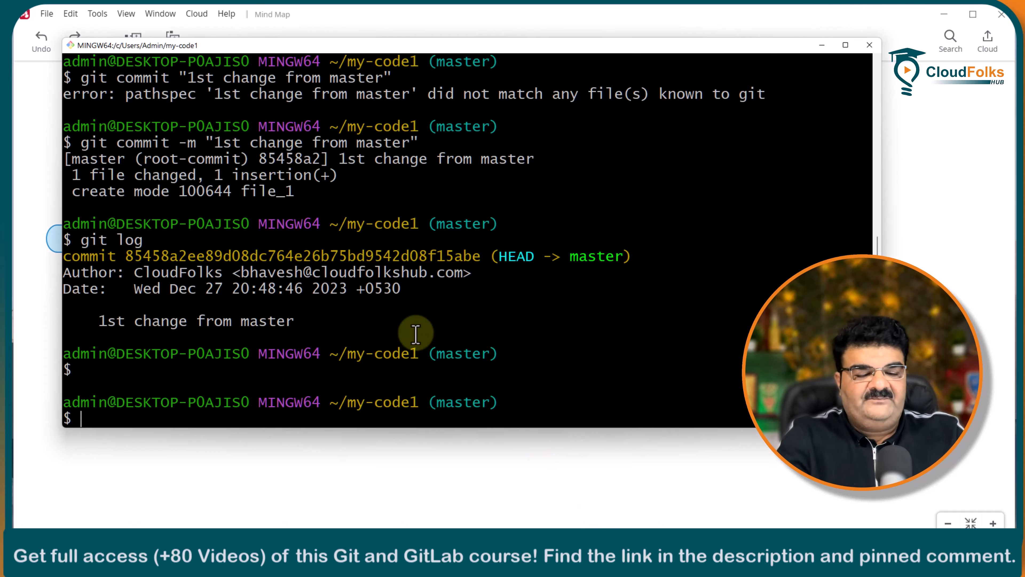
Create branch B1 and check it out.
text(g)
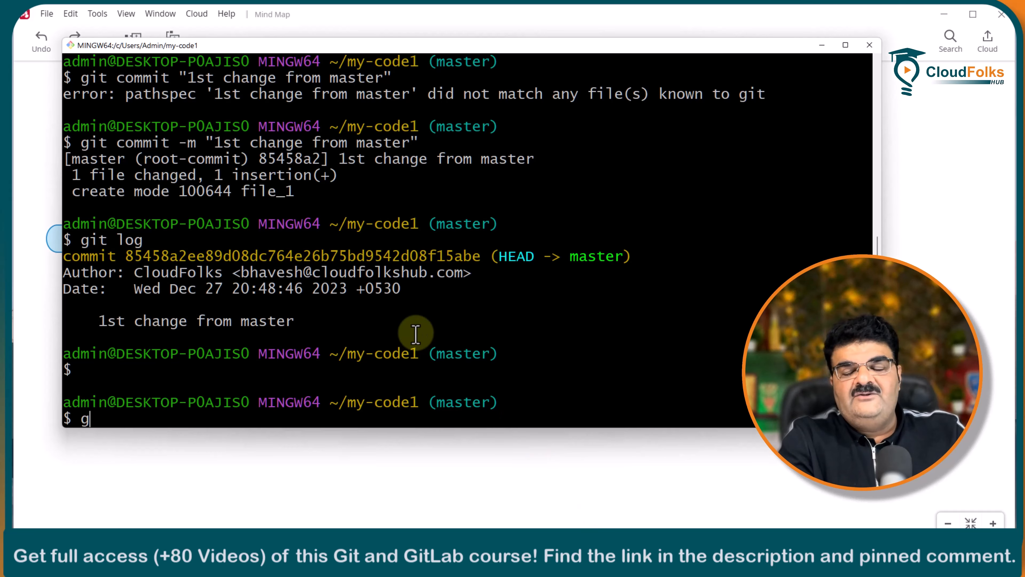
text(it branch B1)
text(git che)
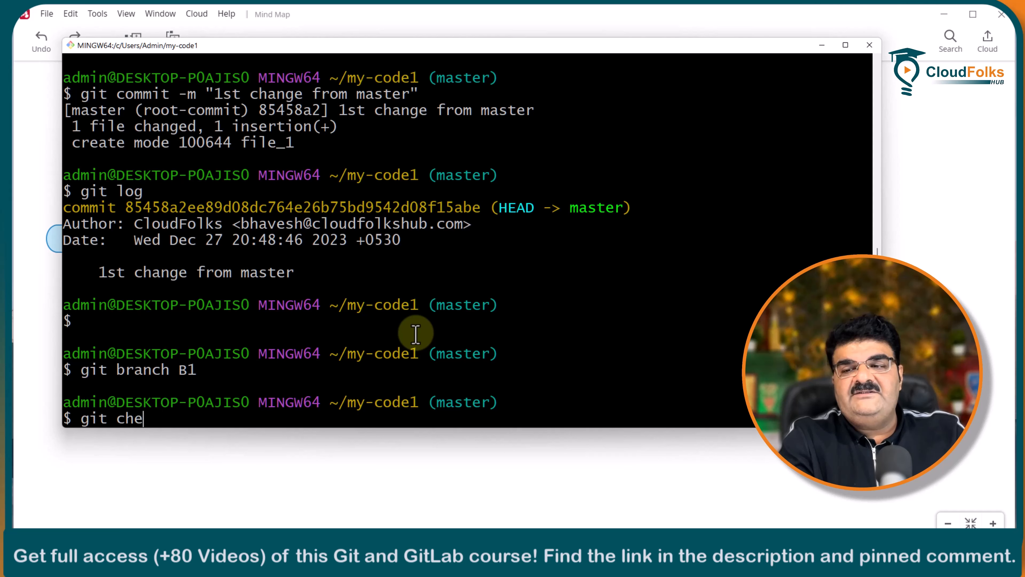
text(ckout B1)
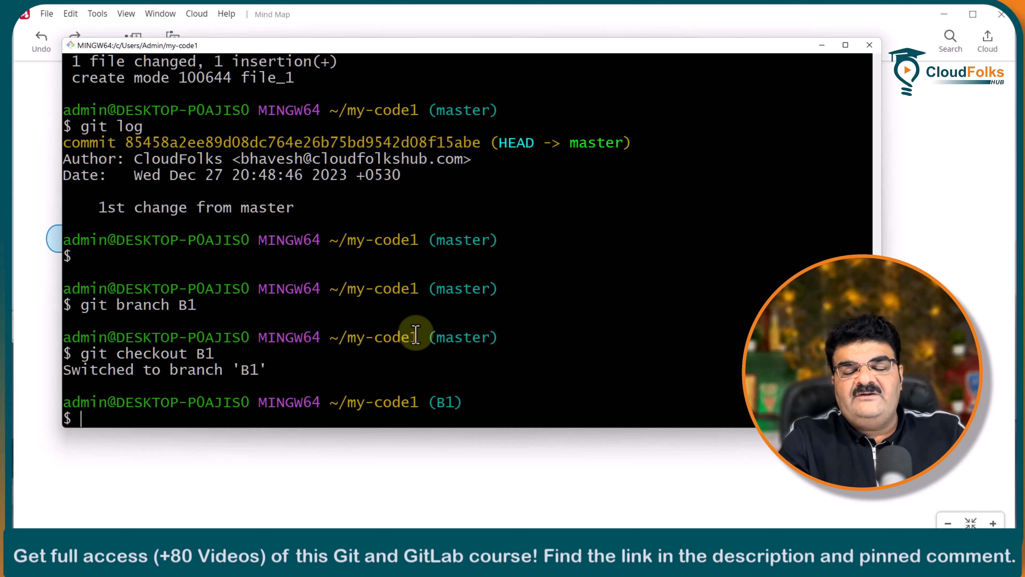
Write "Change from Branch B1" into a new file_2 with echo.
text(echo)
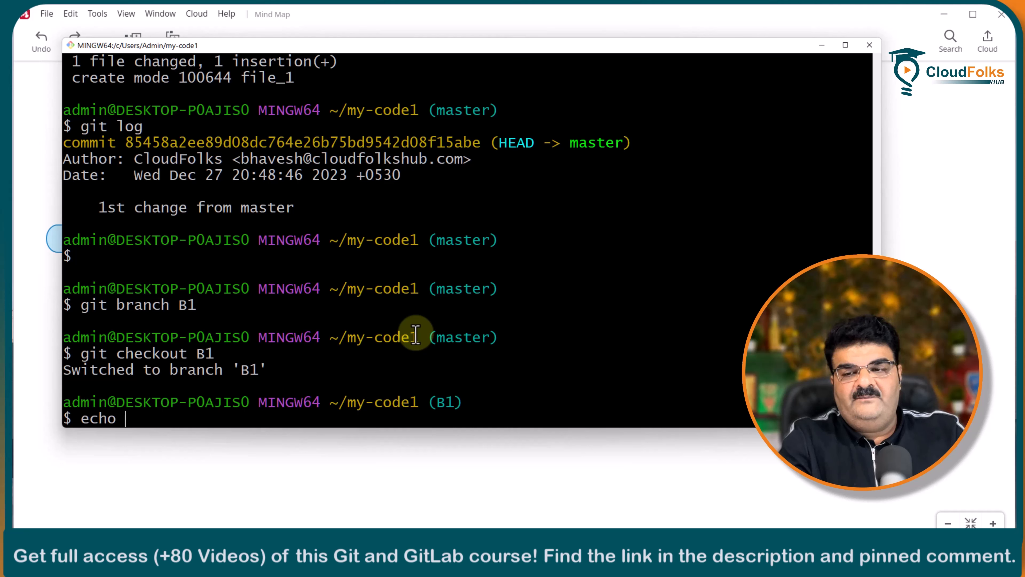
text("Cg)
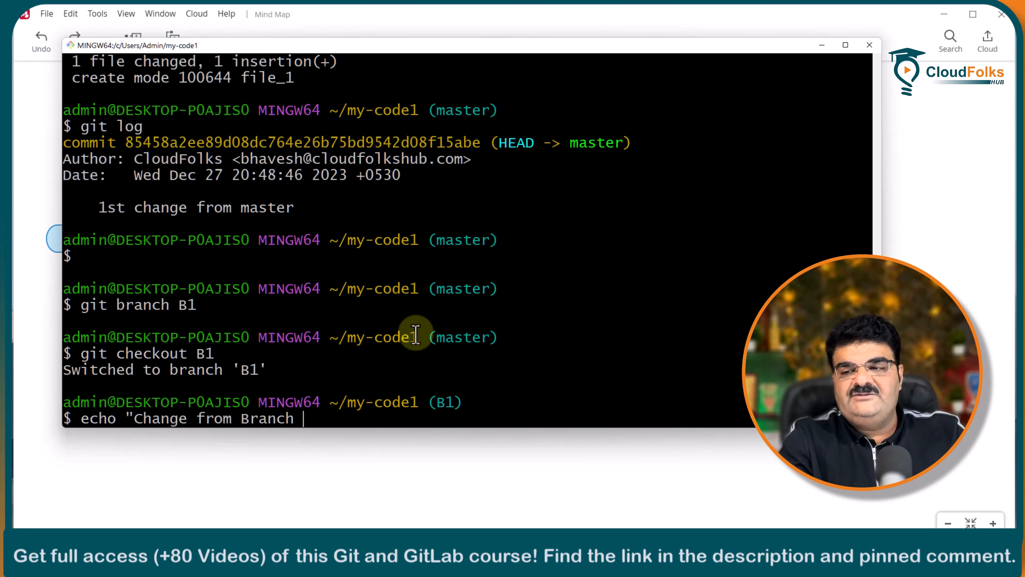
text(B1")
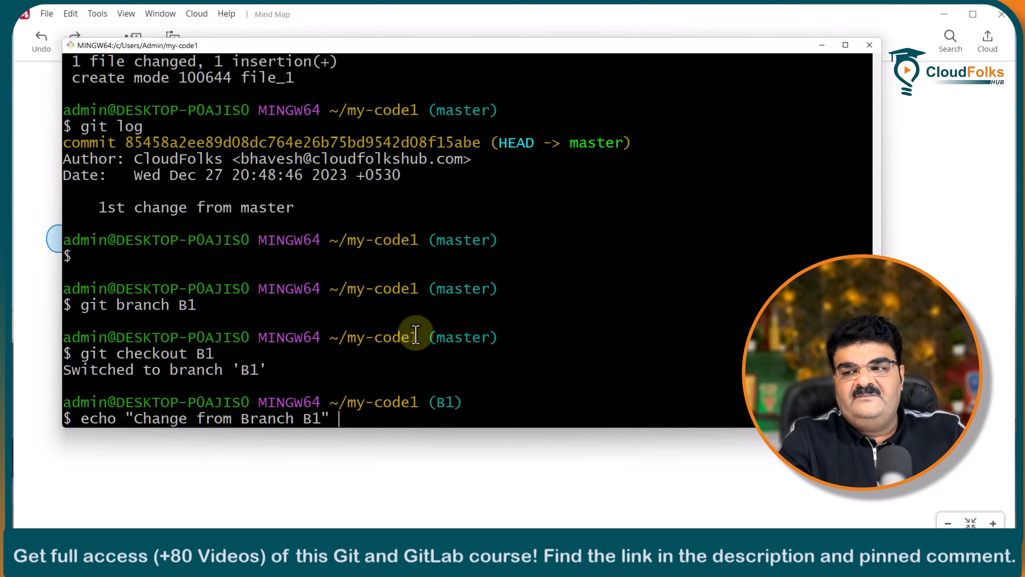
text(>)
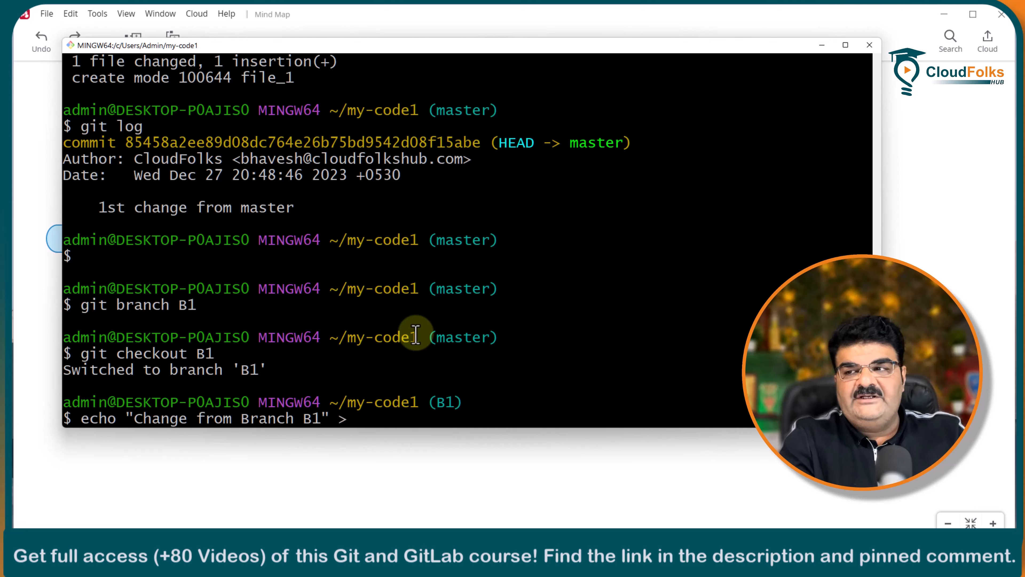
text(fil)
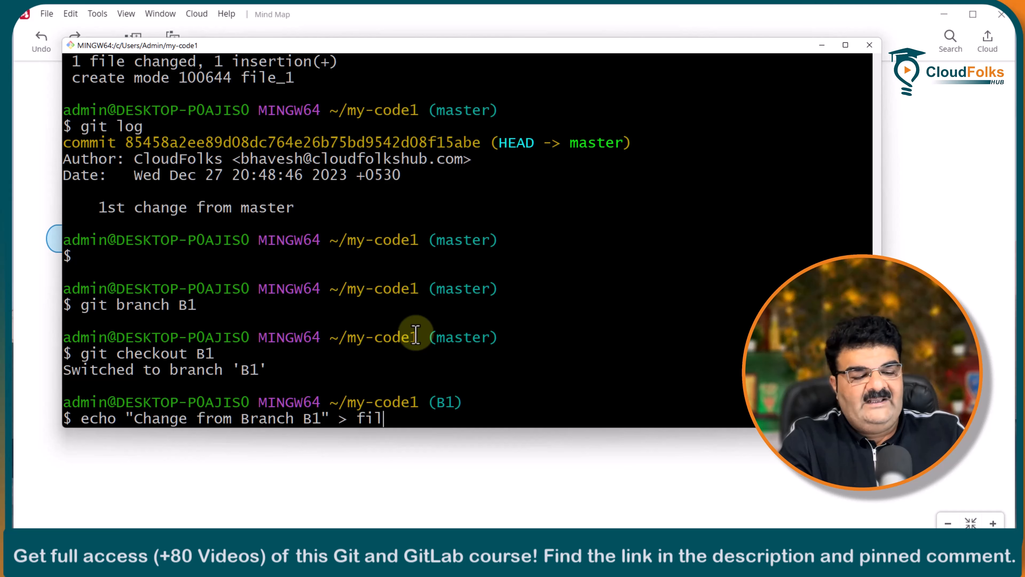
text(e_2)
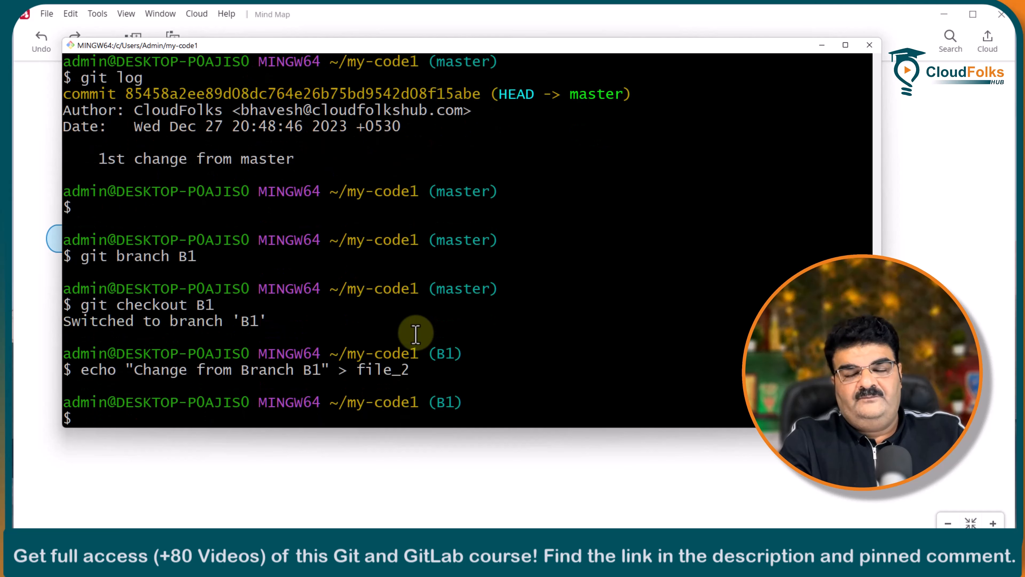
Stage file_2 and commit it with the message "Change from Branch B1".
text(git add)
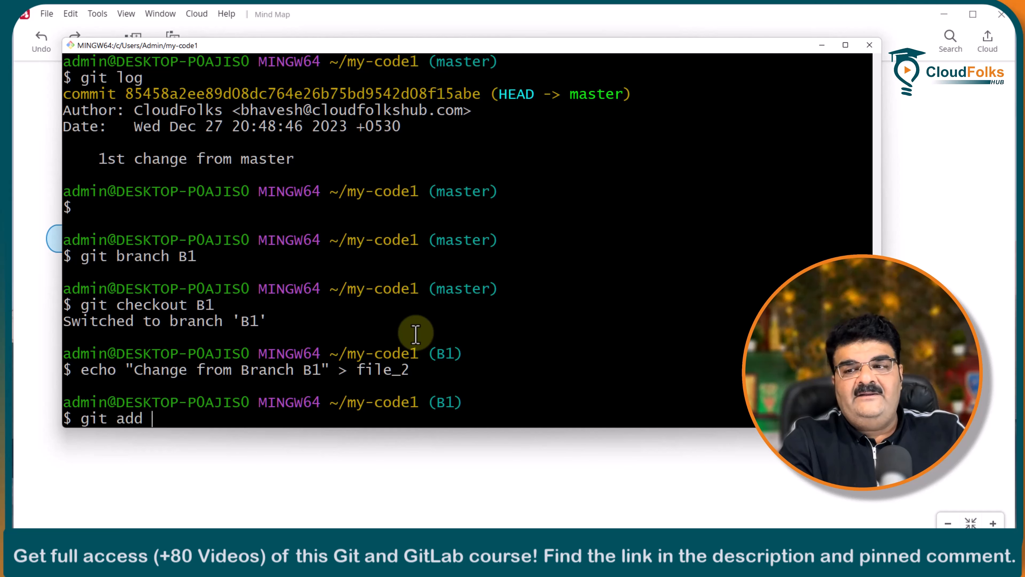
text(file_2)
text(git)
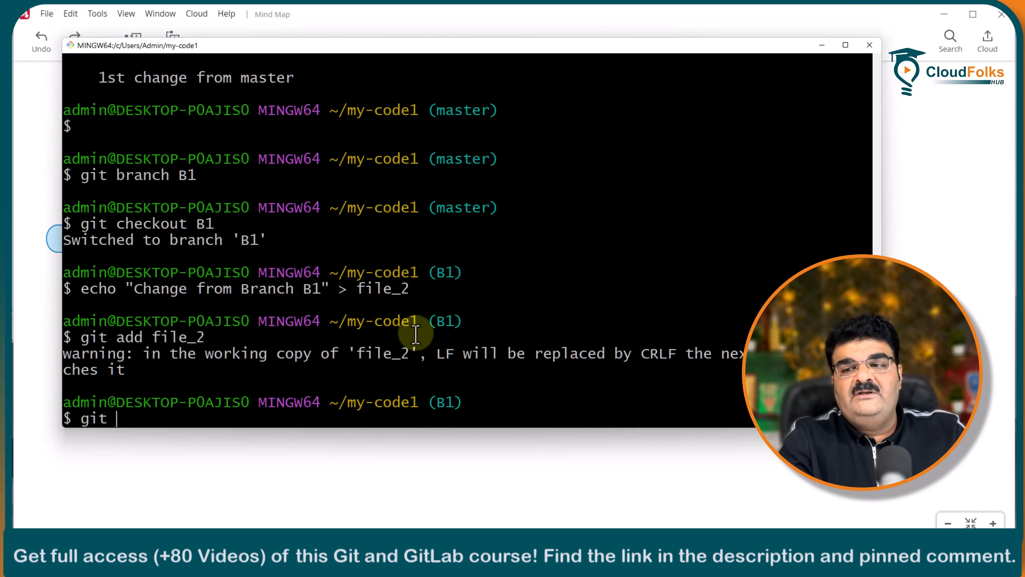
text(commit -m)
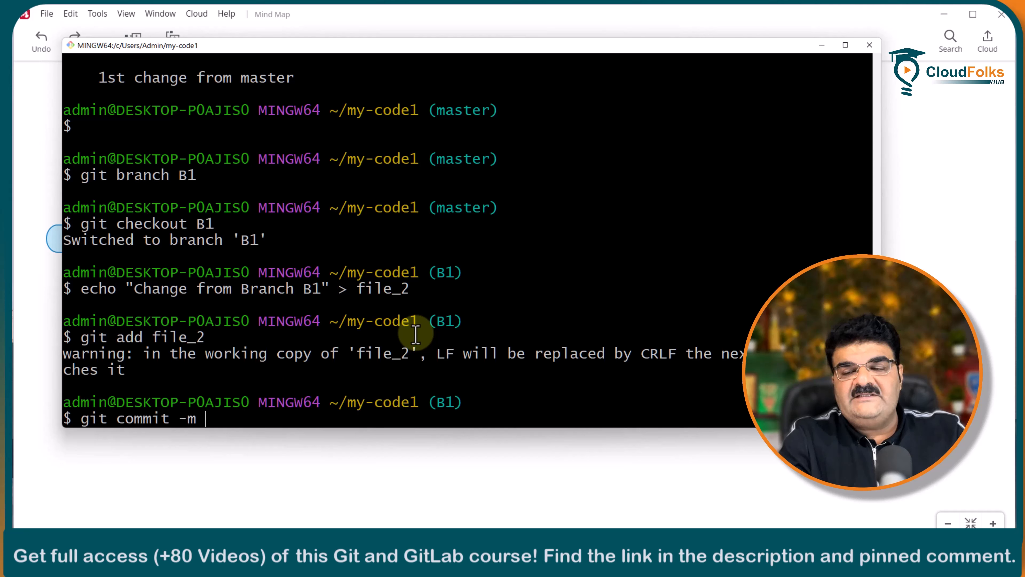
text("Change from)
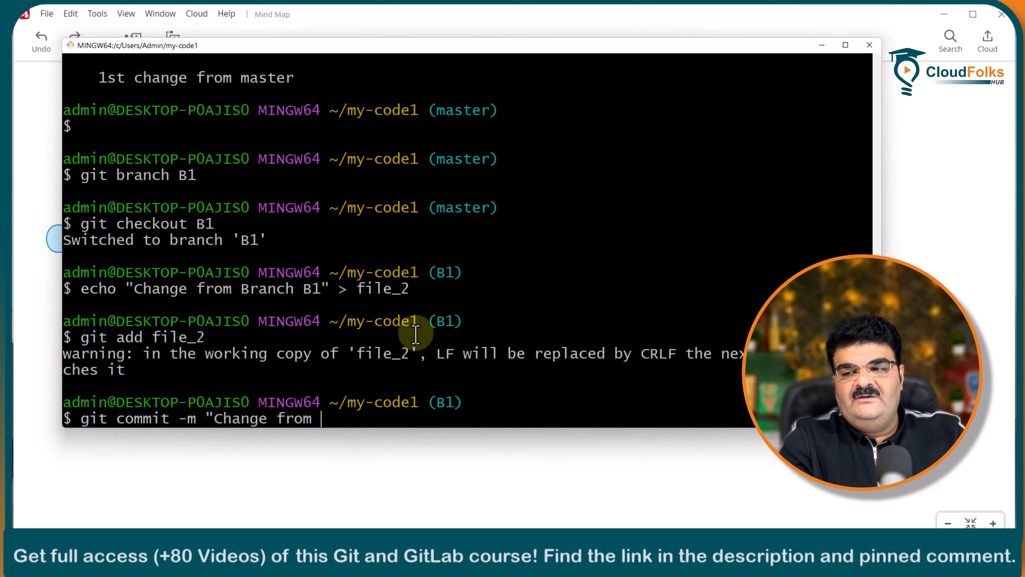
text(Branch B1)
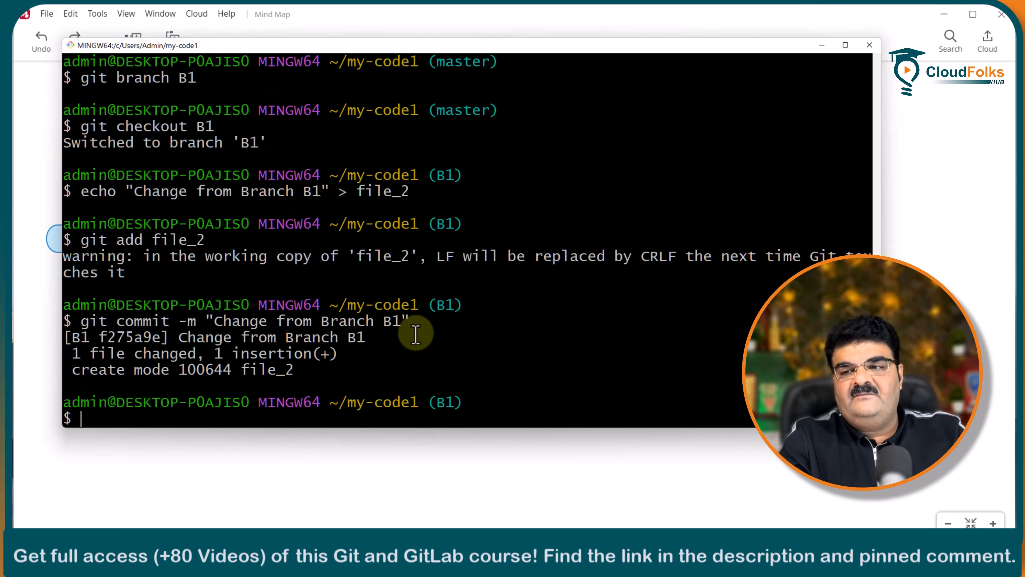
mouse_move(302, 328)
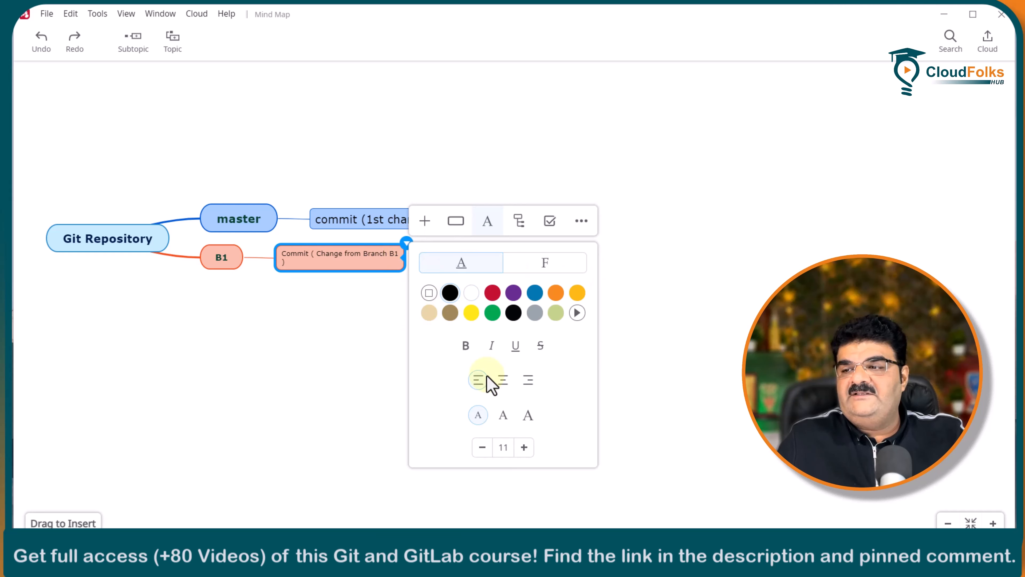
Raise the B1 commit topic's font size to 16, matching the master commit topic.
click(524, 447)
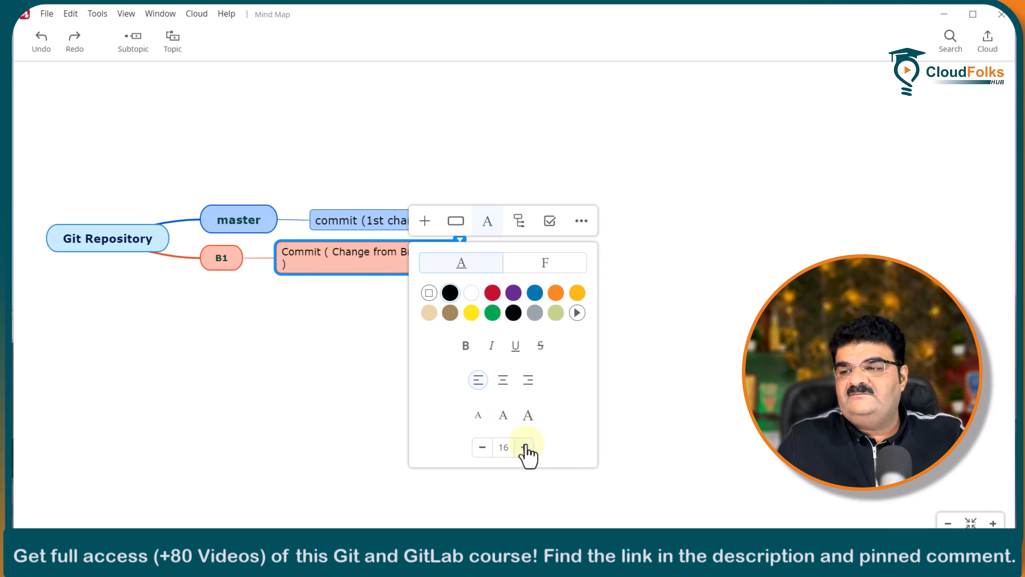
click(476, 263)
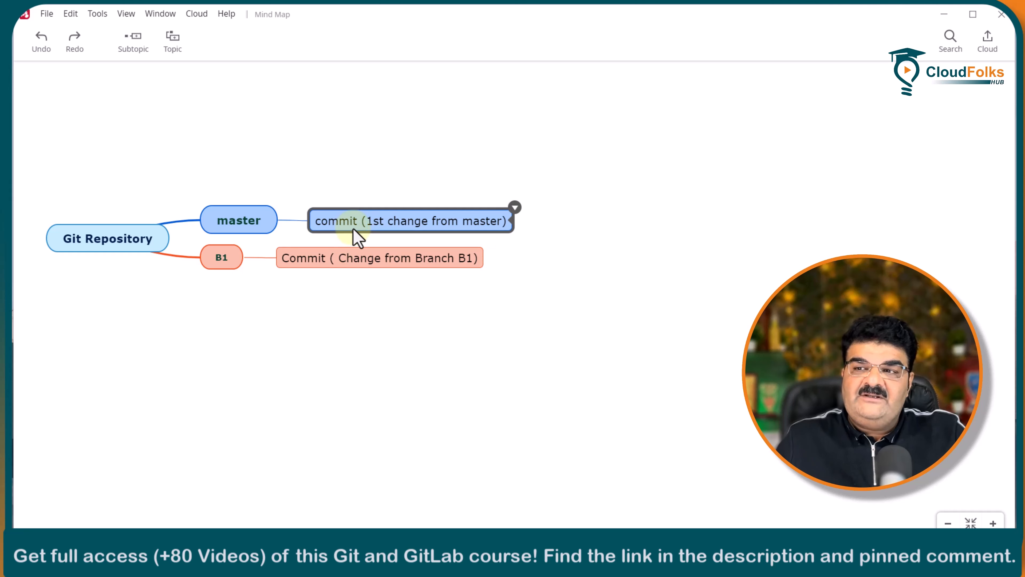
click(221, 259)
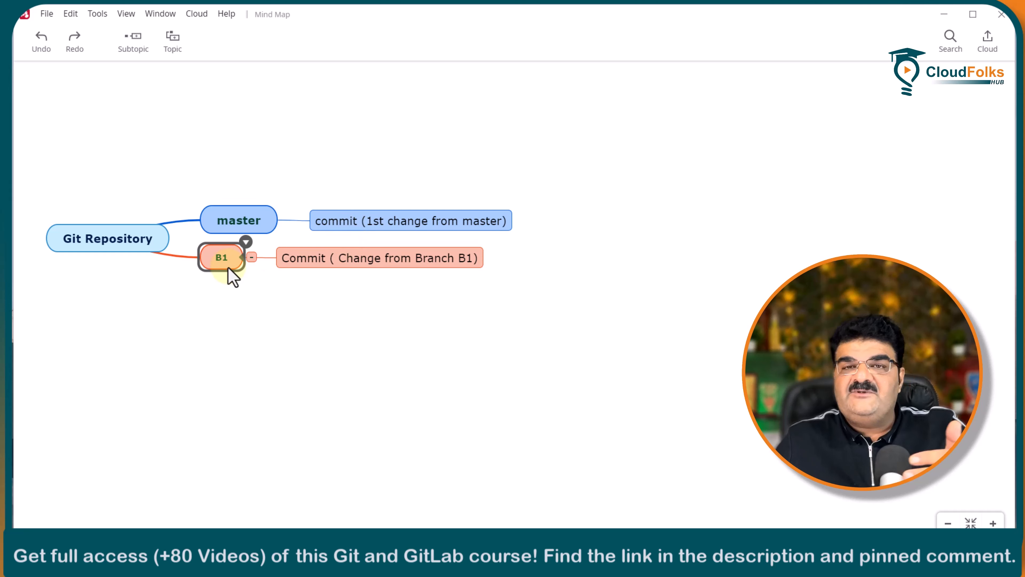
click(403, 222)
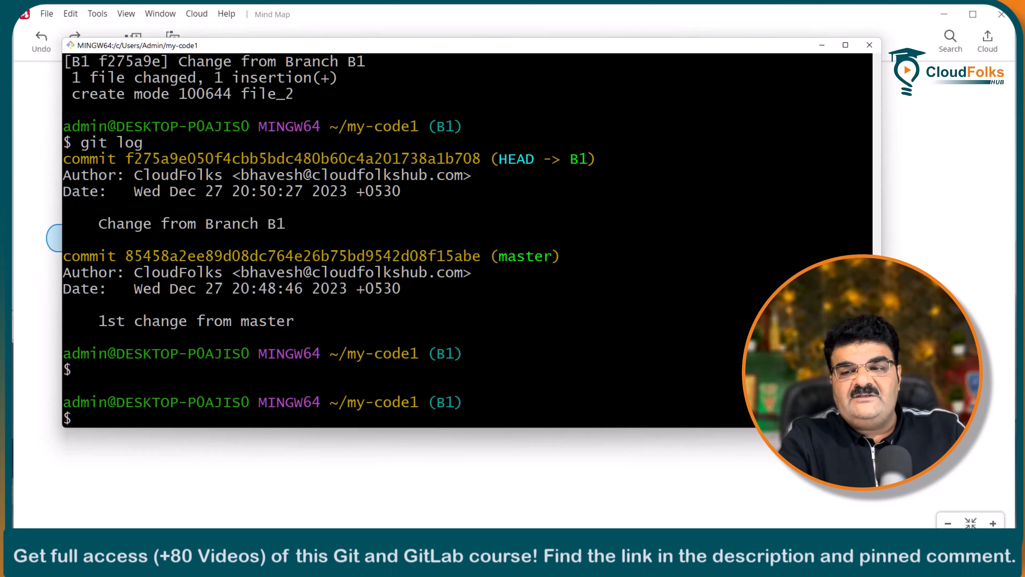
Check out master, then list branches (B1, master) and files (only file_1).
text(git)
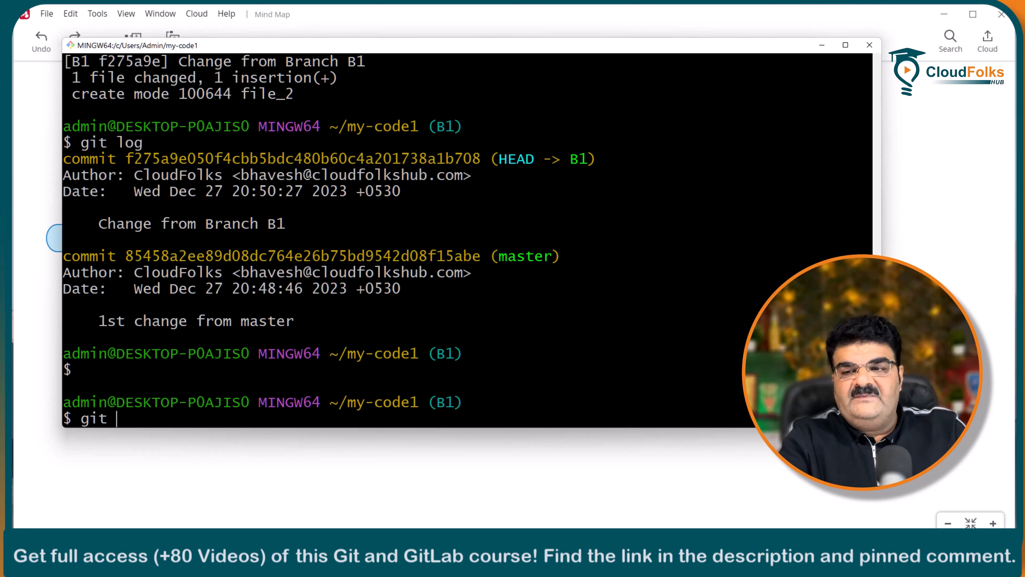
text(chec)
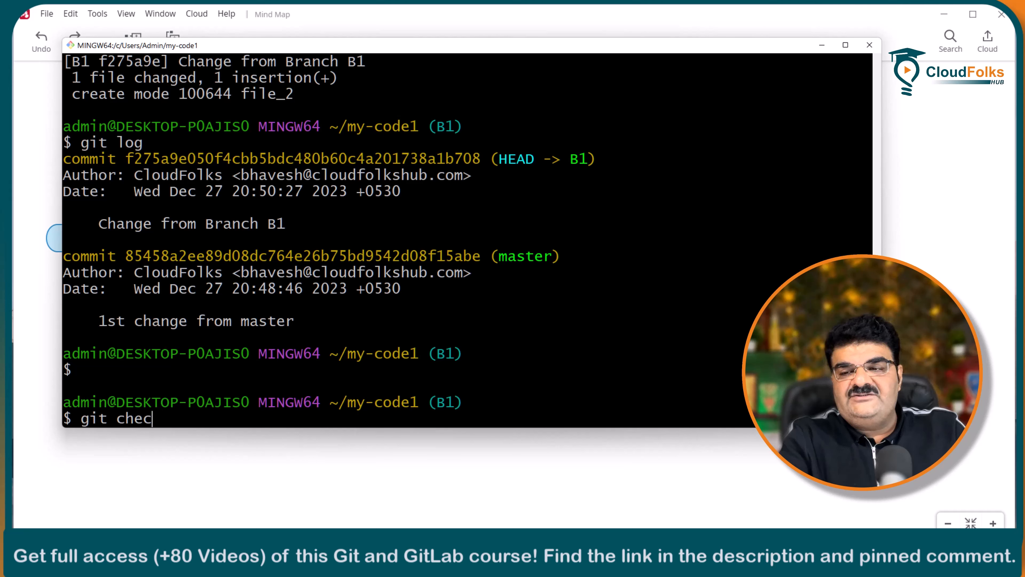
text(ku)
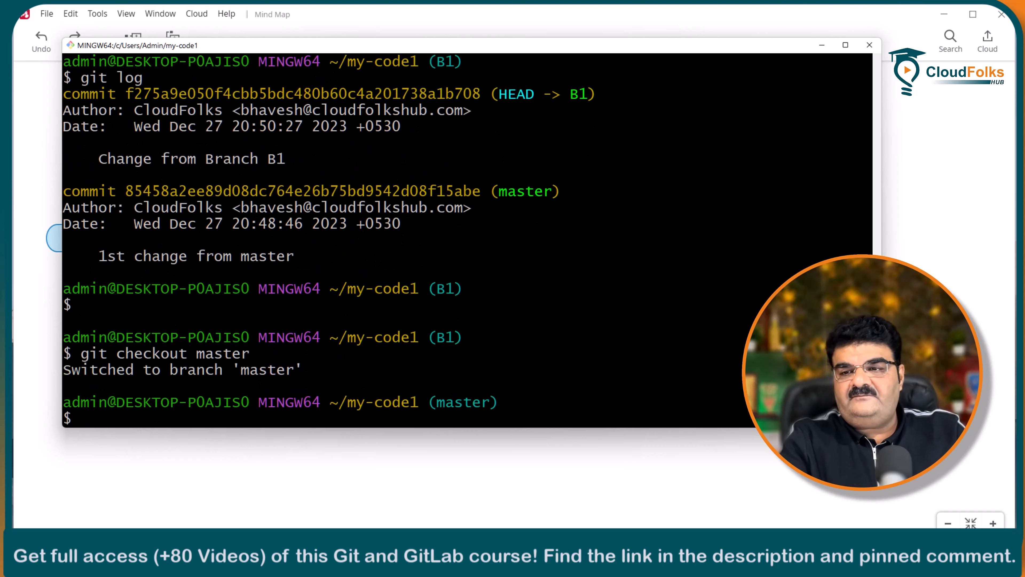
text(git br)
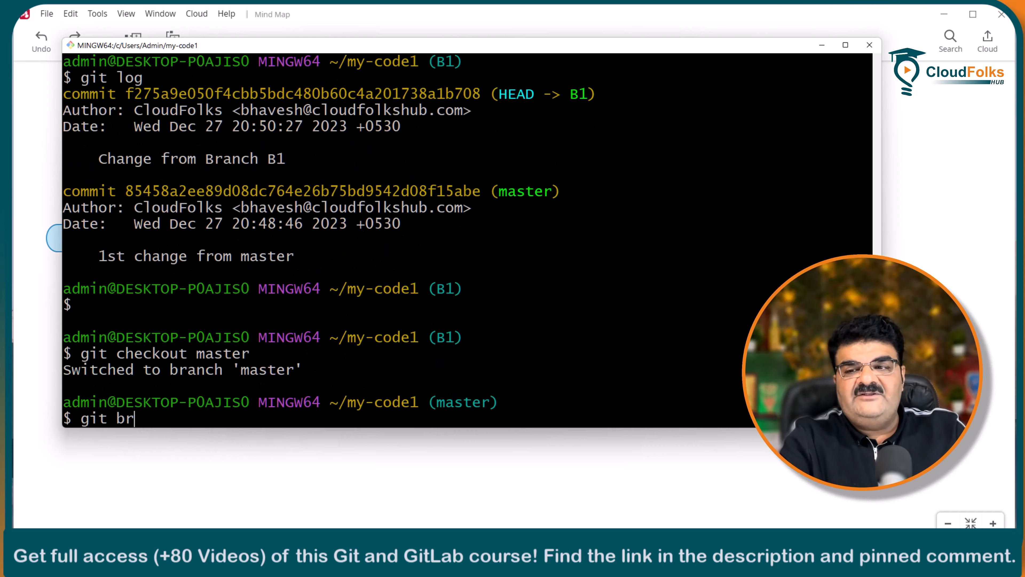
text(anch)
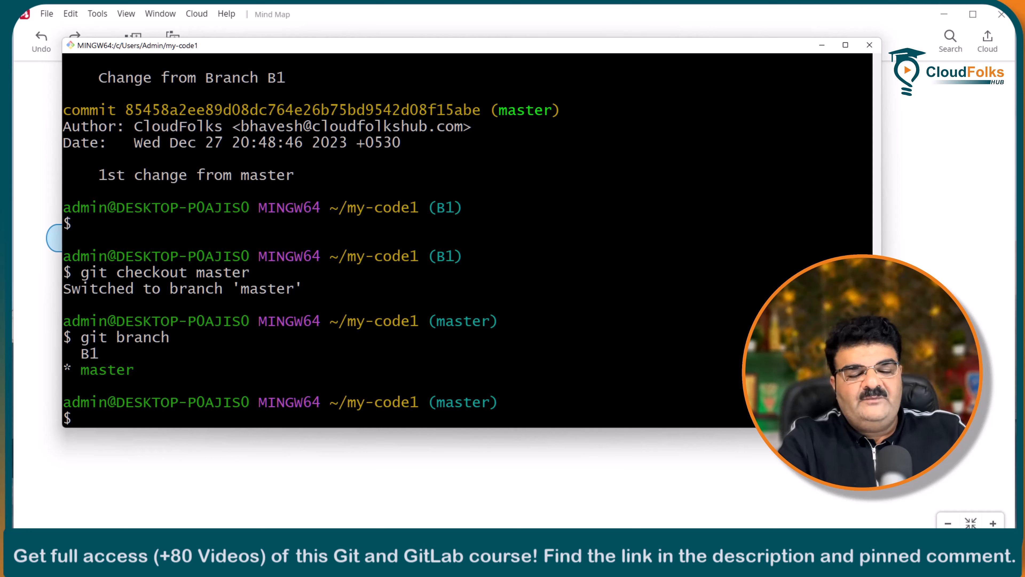
text(g)
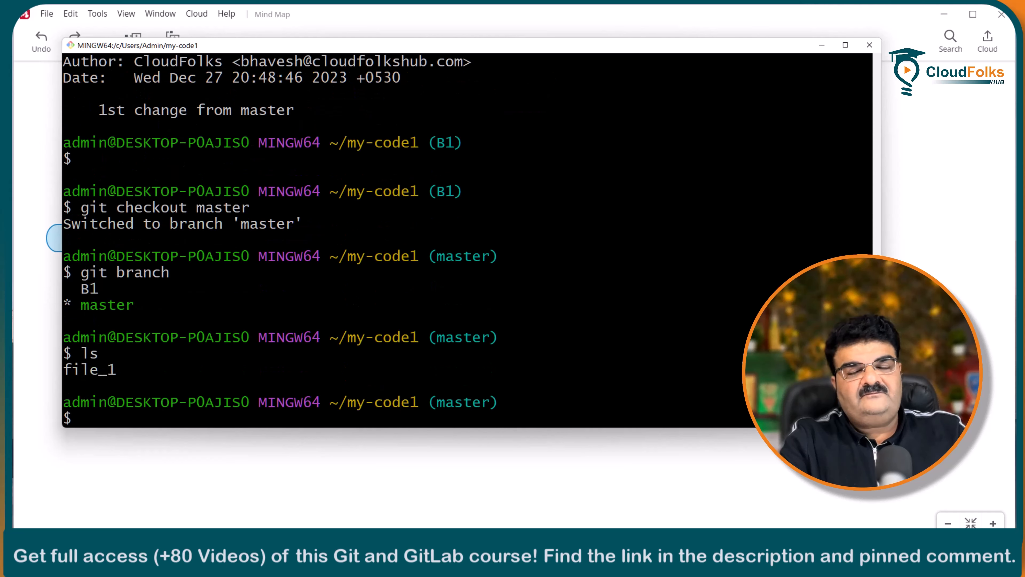
Append the line "Second Change From Master" to file_1 with echo >>.
text(eh)
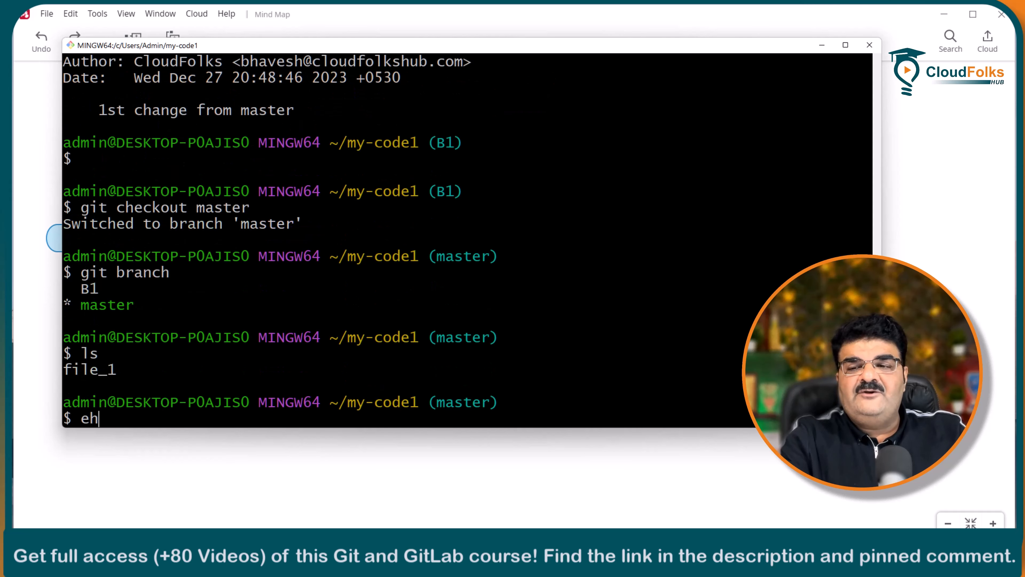
text(cho ")
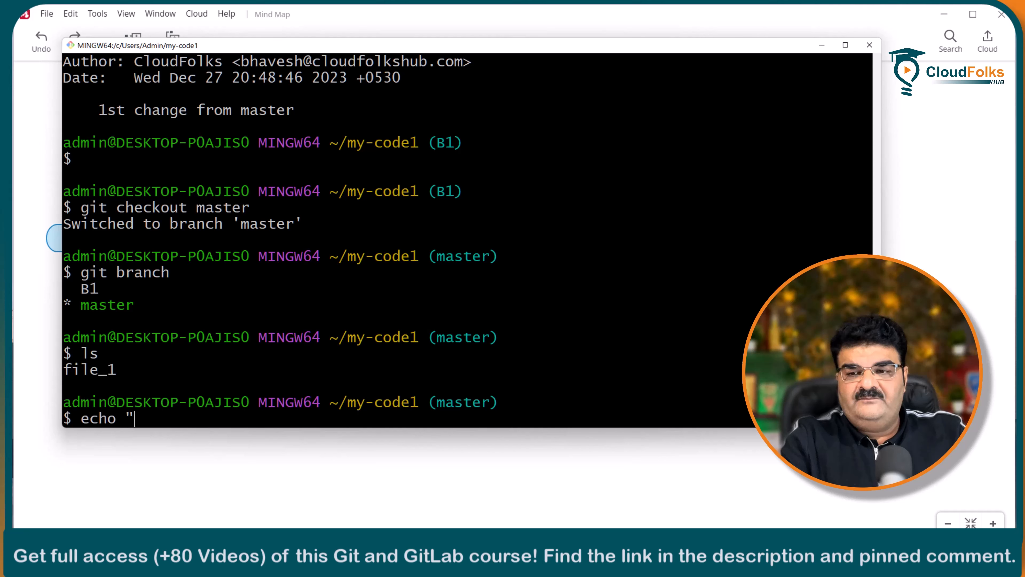
text(S)
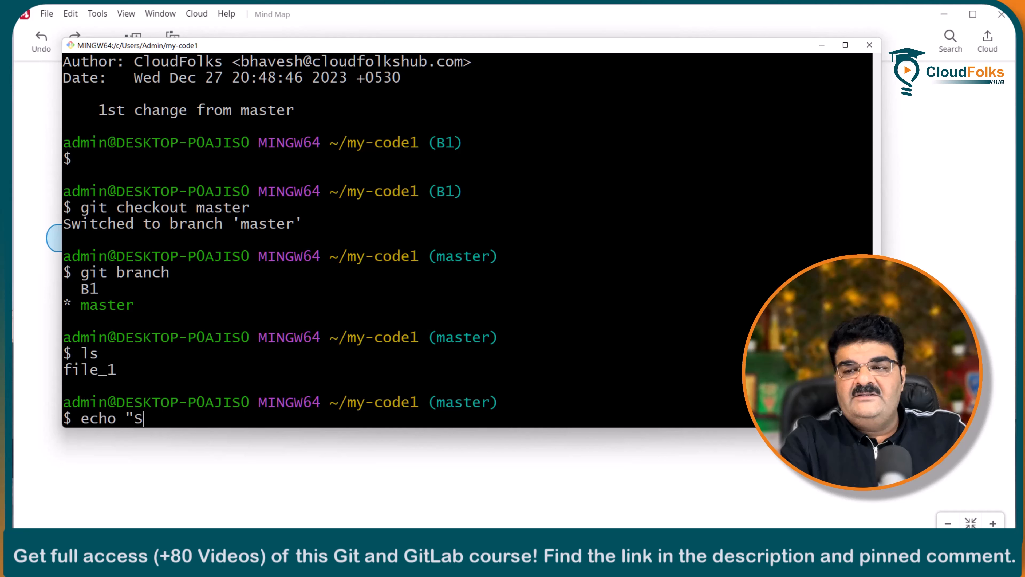
text(econd Change From)
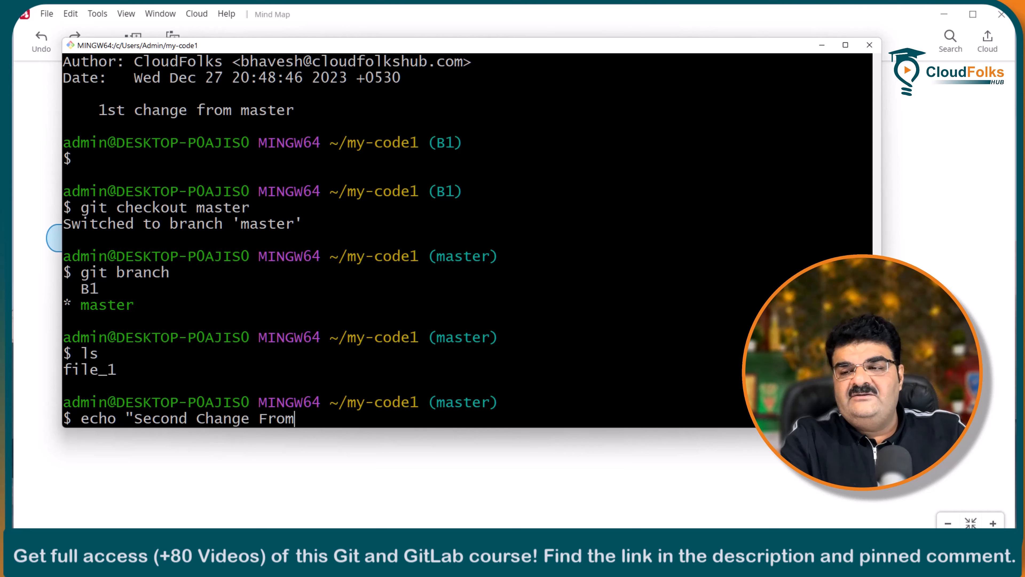
text(Master)
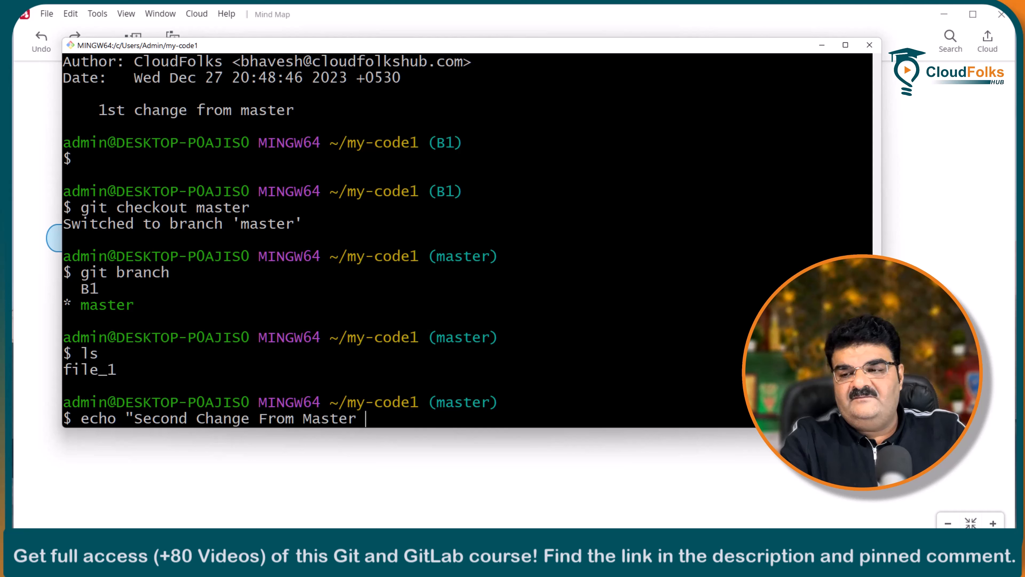
text(")
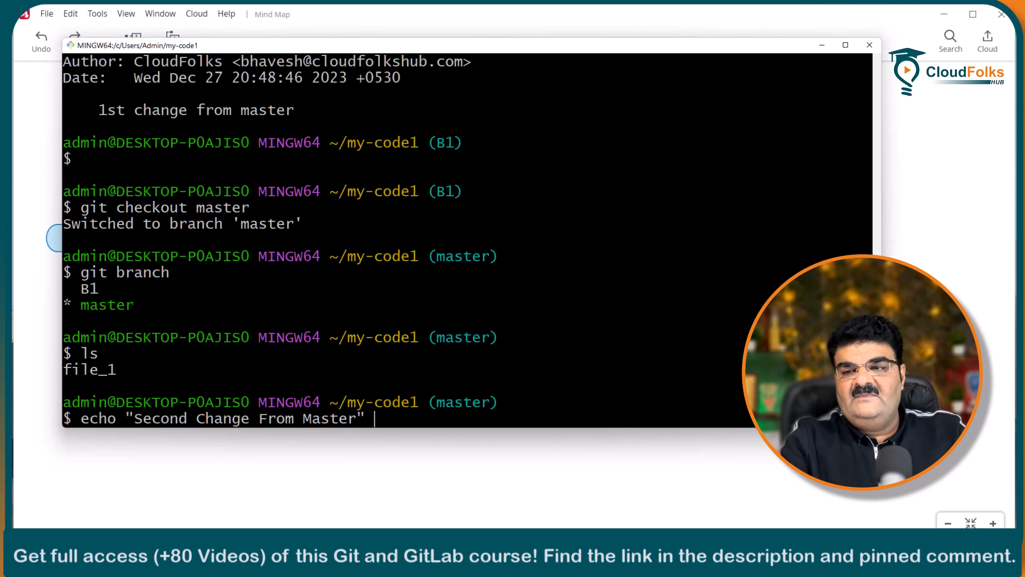
text(>>)
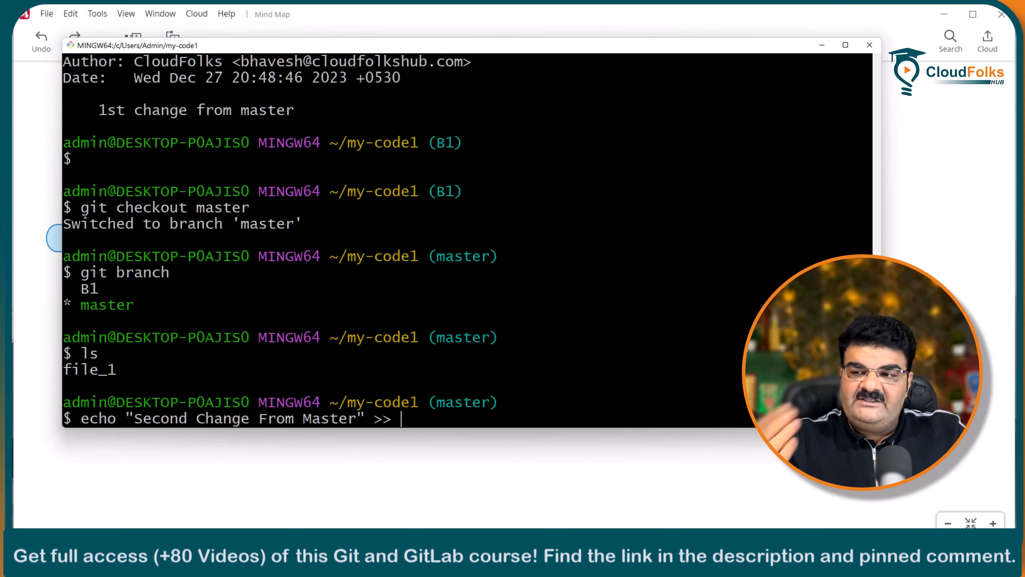
text(file_1)
text(g)
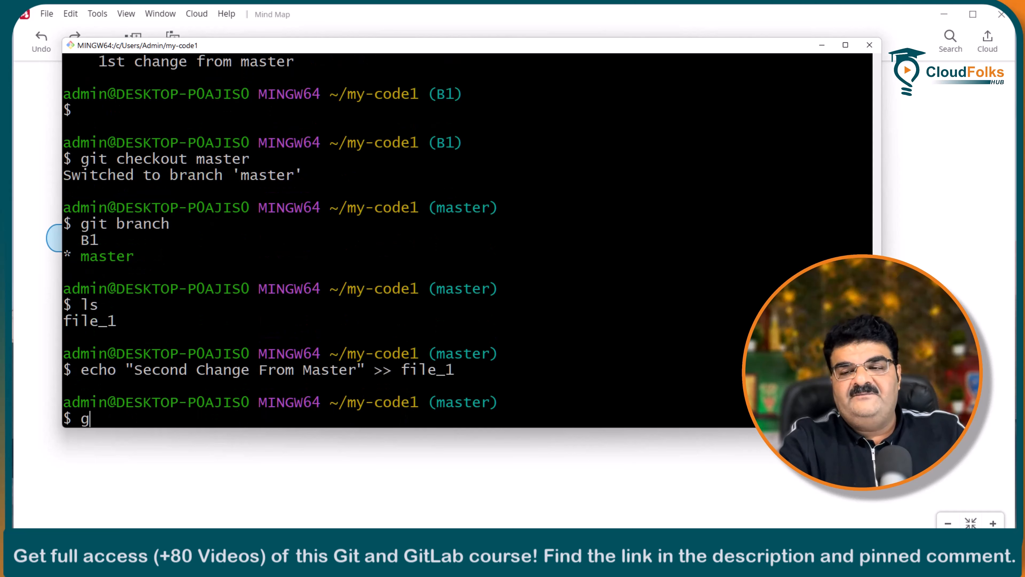
Stage file_1 and commit it with the message "Second Change From Master".
text(it add file_1)
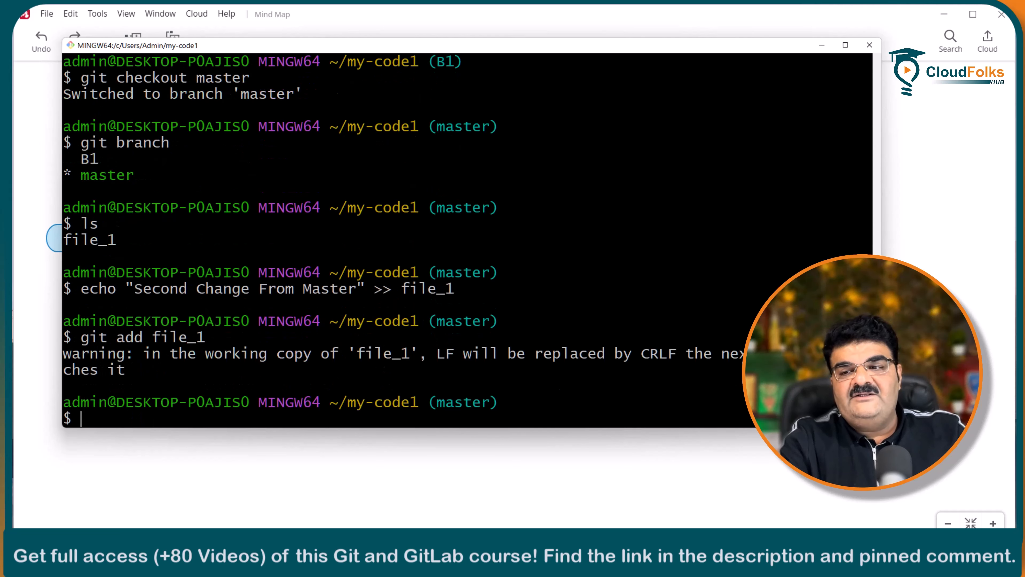
text(git commit)
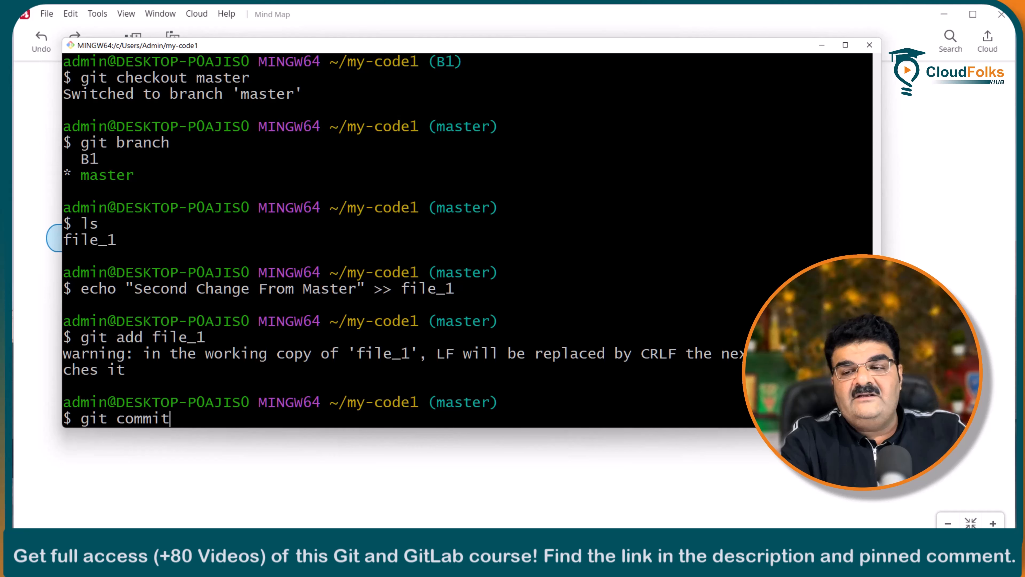
text(-)
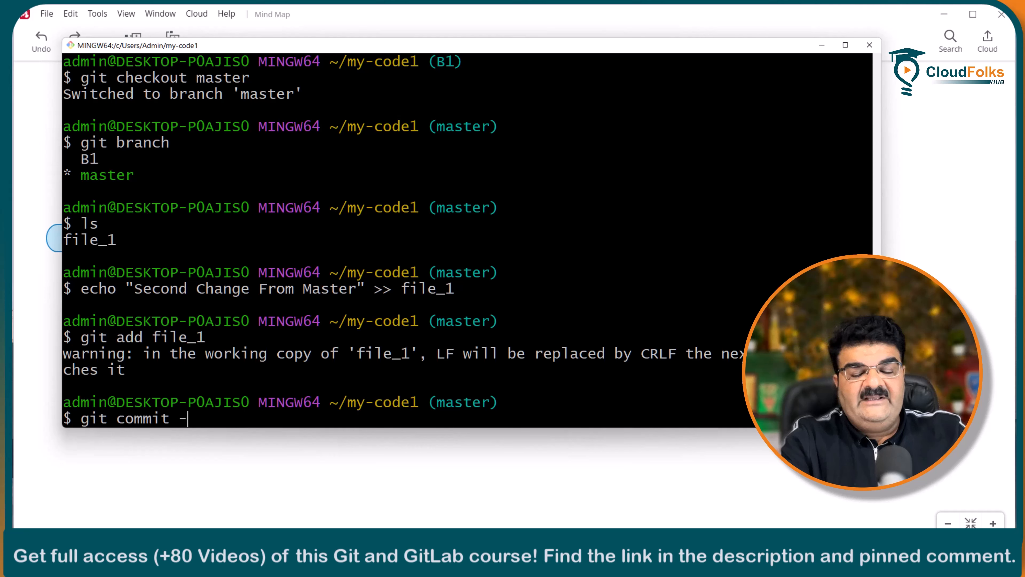
text(m ")
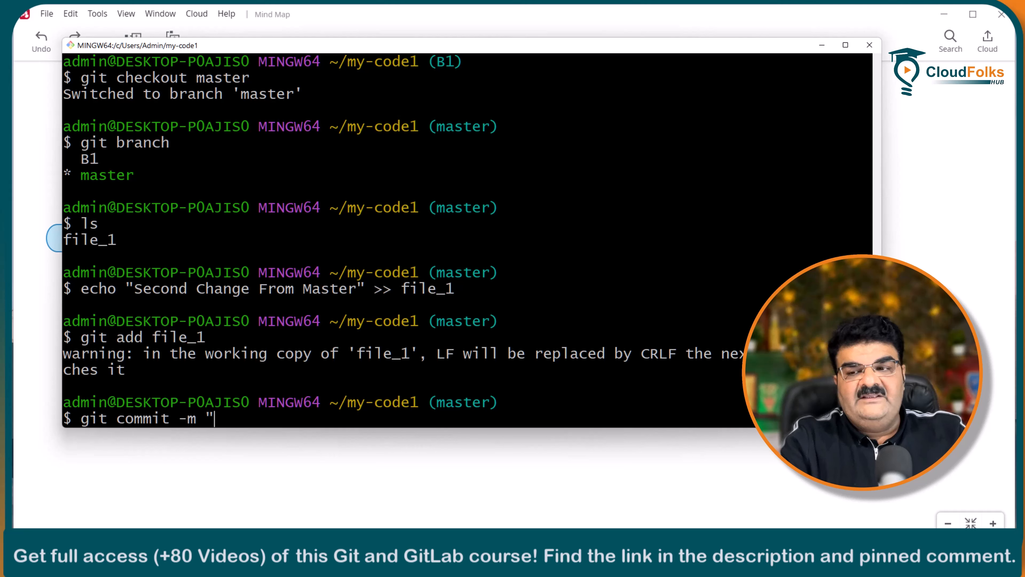
text(Second Chn)
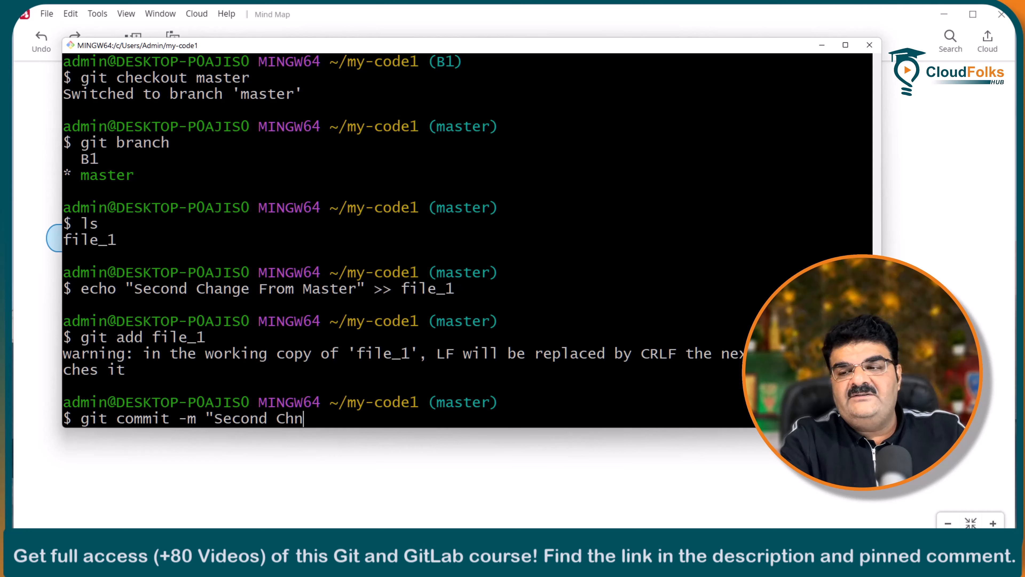
text(ange From M)
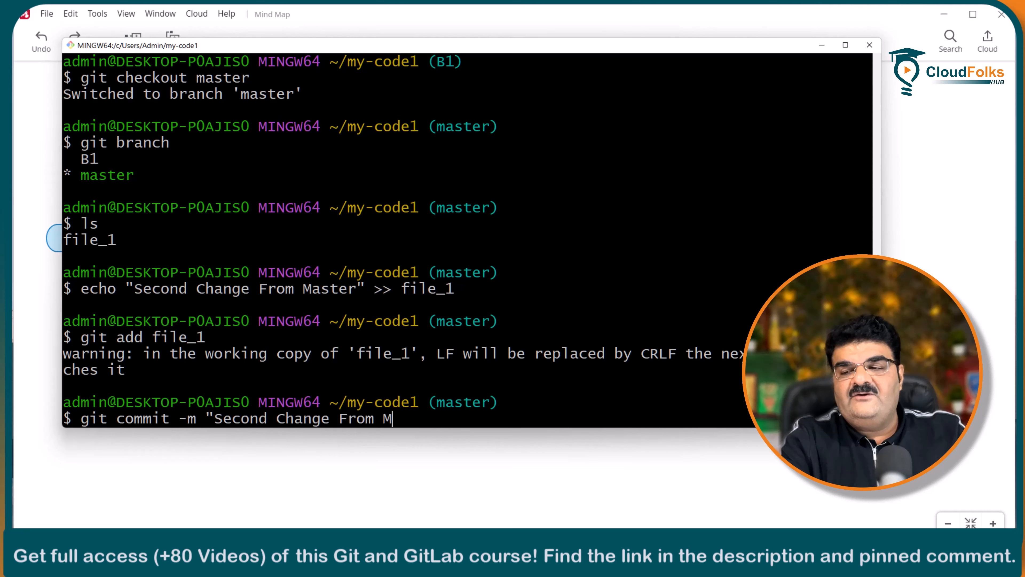
text(aster")
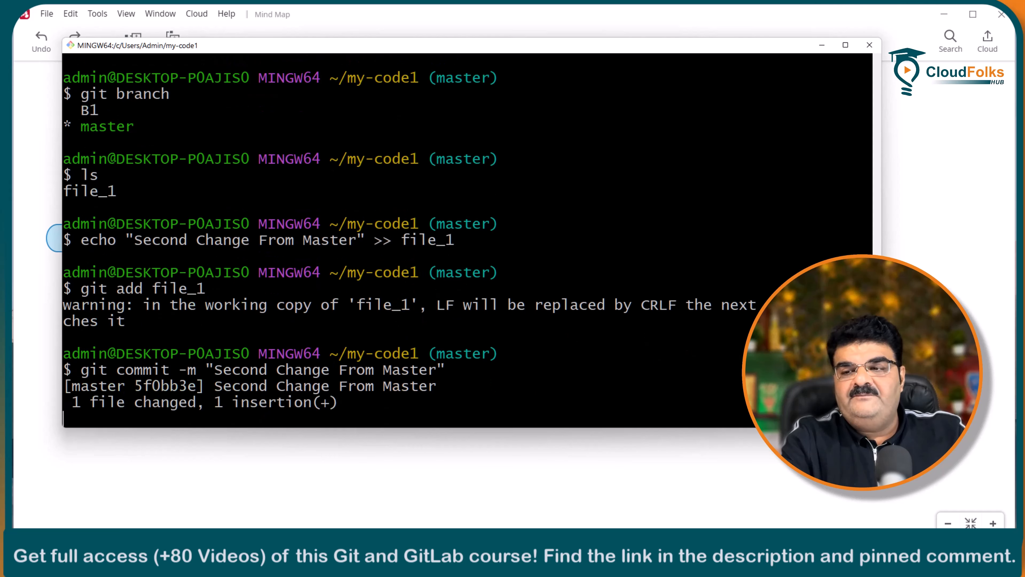
text(gi)
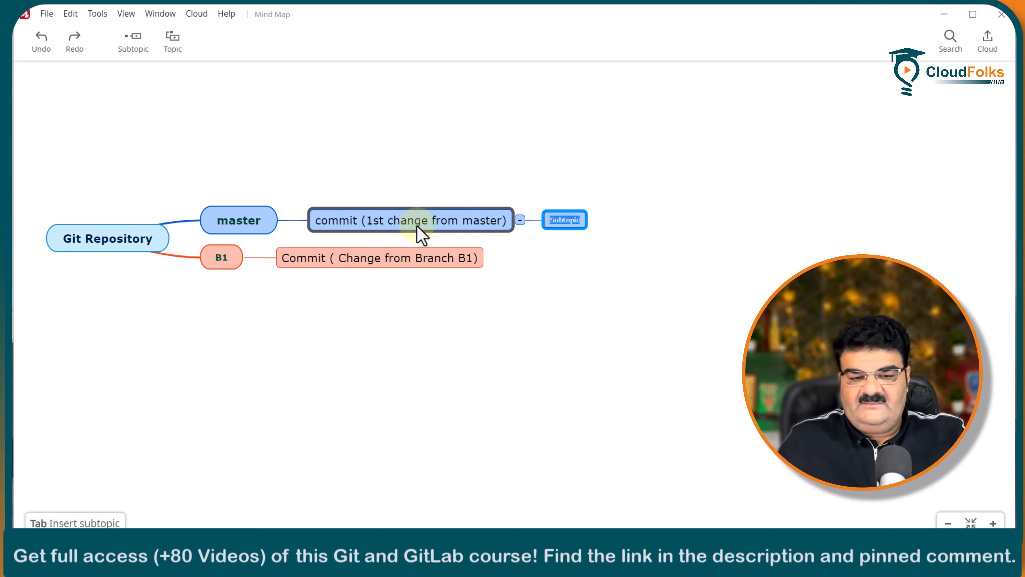
Name the new subtopic "Commit (Second Change From Master)" and enlarge its font.
text(Second Change From Master)
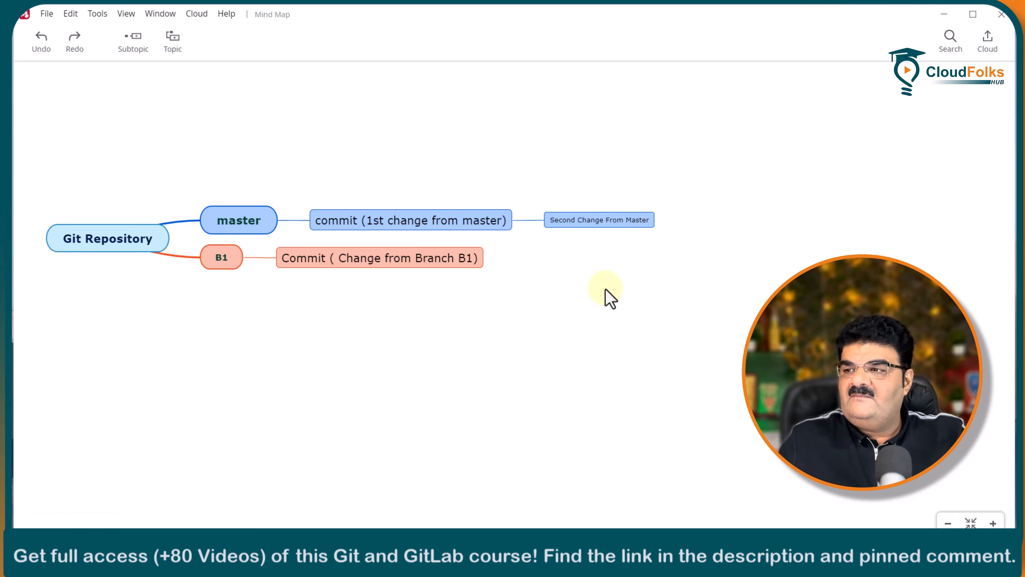
click(600, 219)
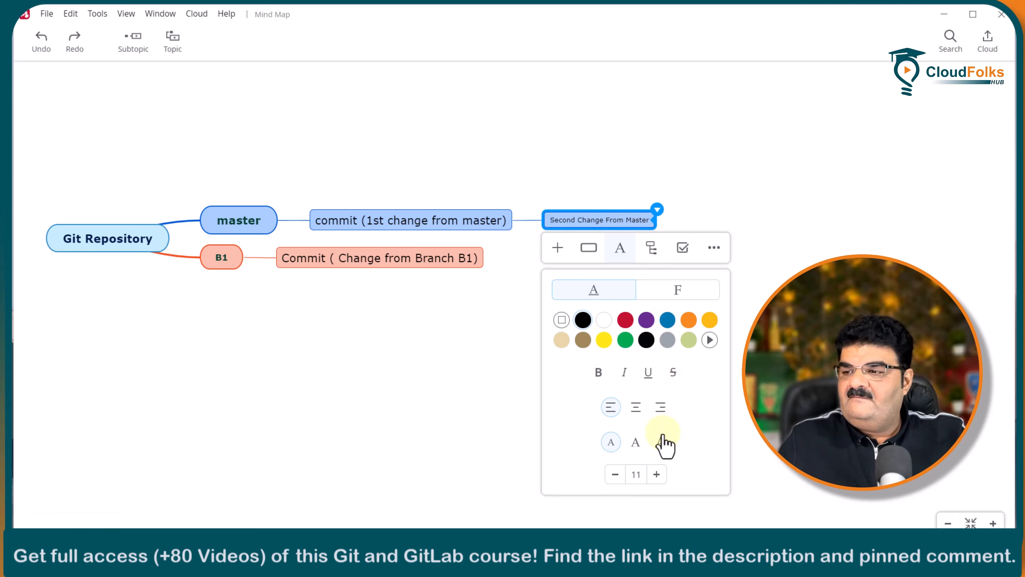
click(404, 430)
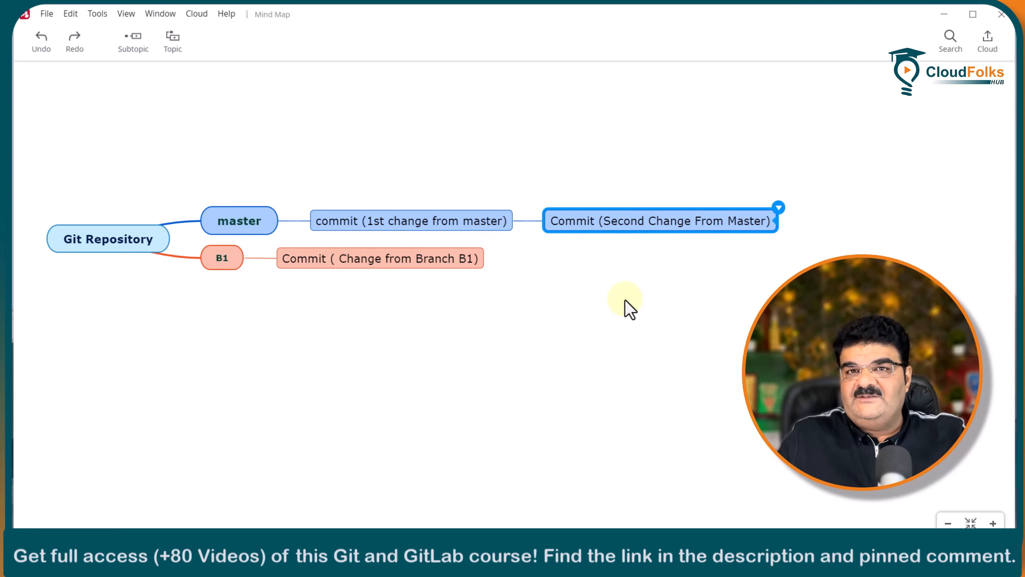
mouse_move(506, 485)
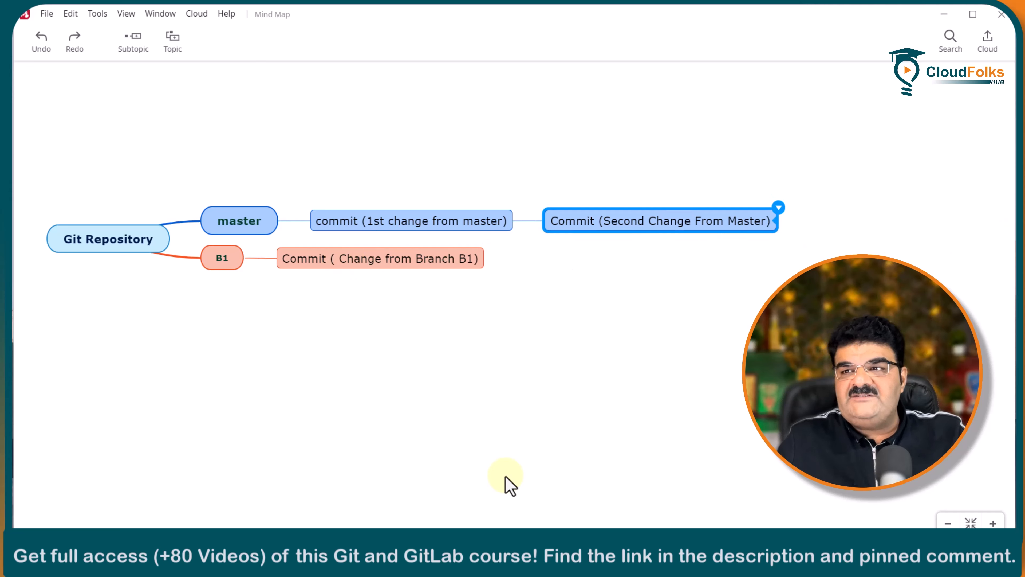
mouse_move(578, 359)
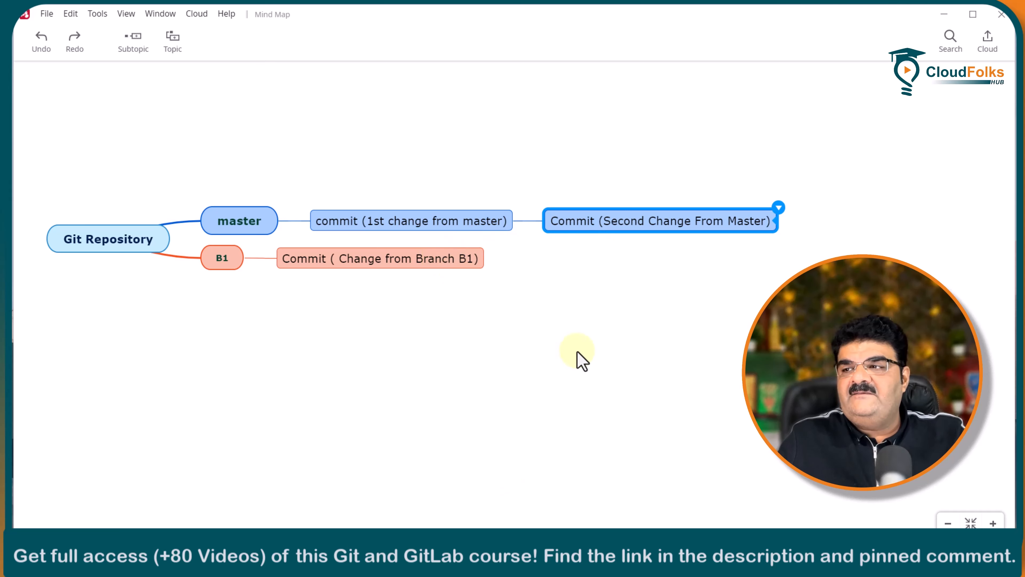
Drag the second commit topic onto master so it sits beside the 1st-change commit.
drag(661, 221, 426, 234)
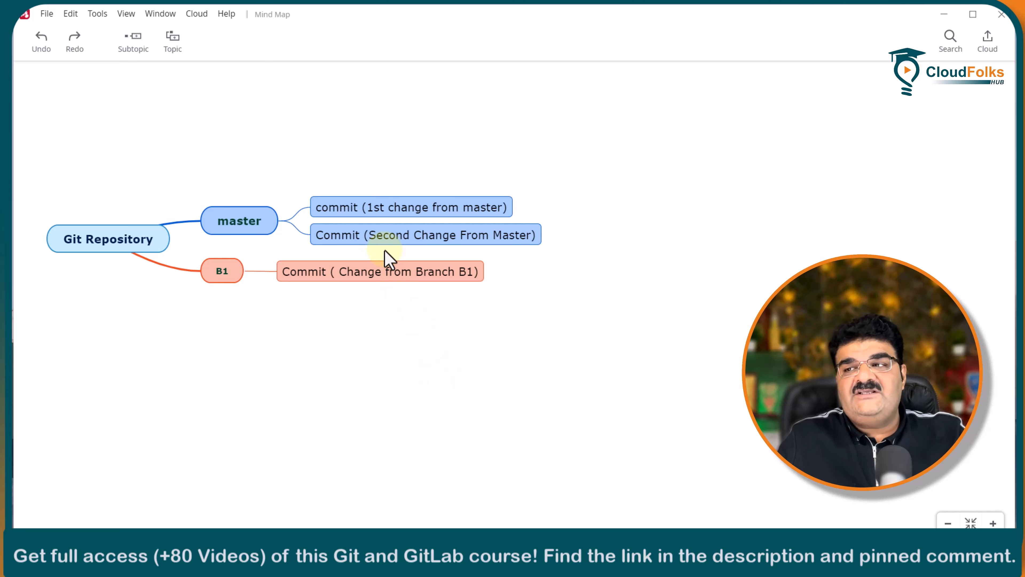
click(411, 207)
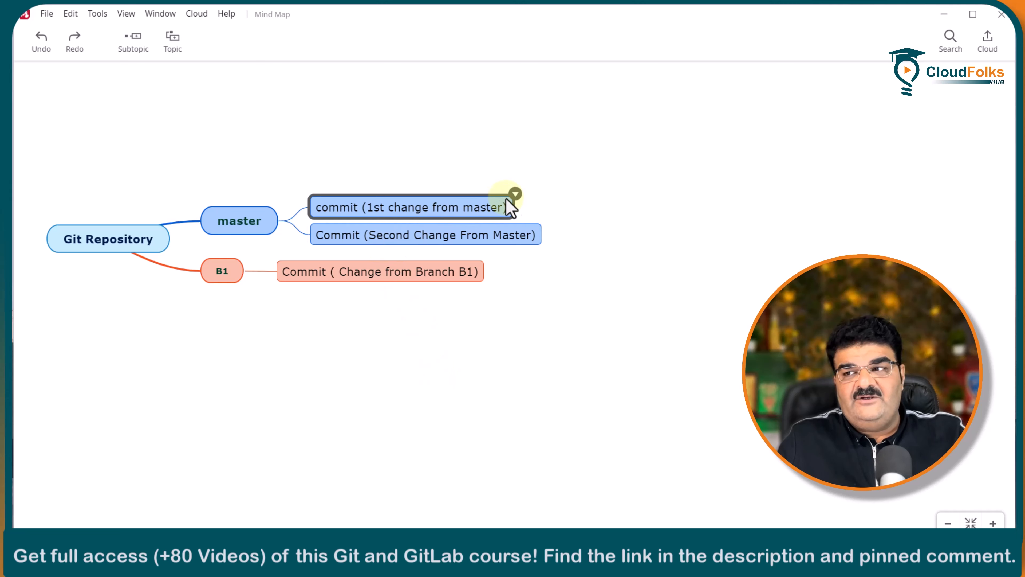
click(363, 272)
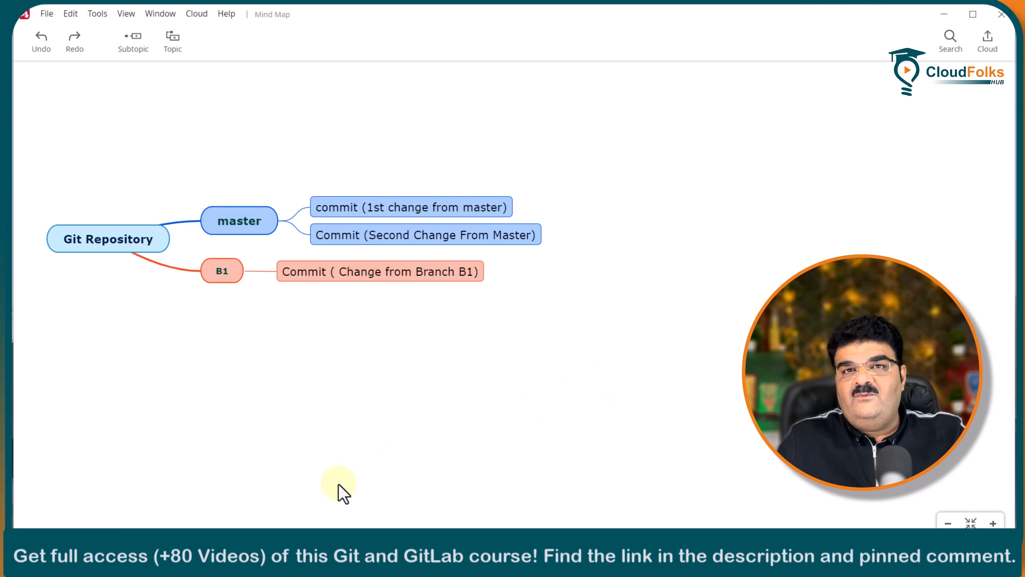
mouse_move(334, 297)
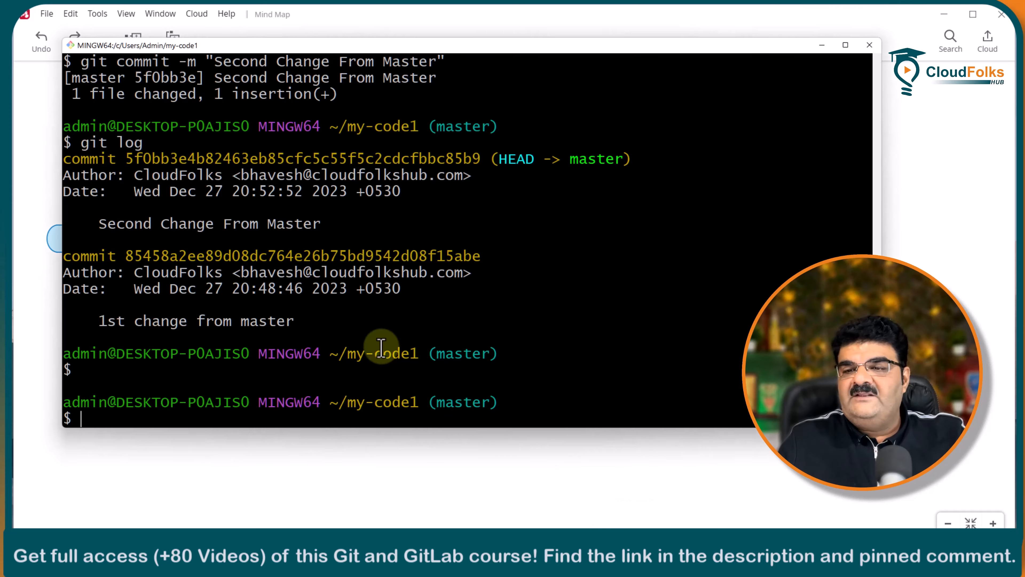
Merge branch B1 into master with git merge B1, bringing in file_2.
text(gi)
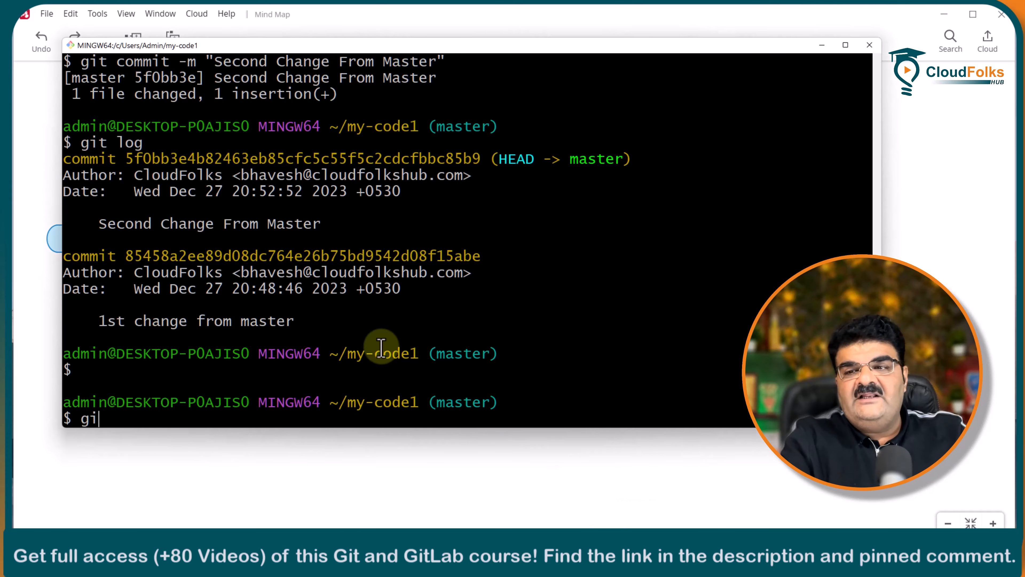
text(t)
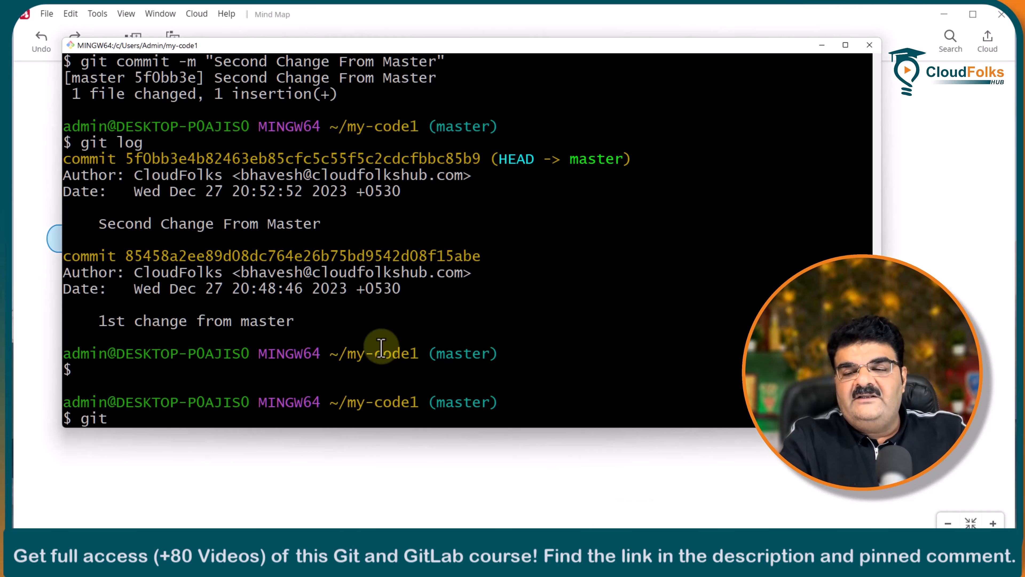
text(merge)
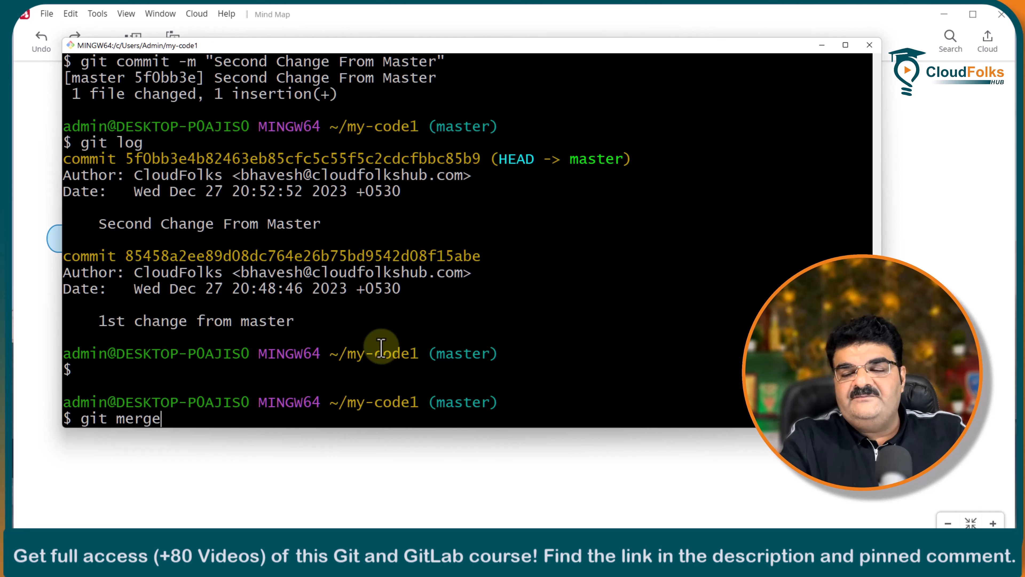
text(B1)
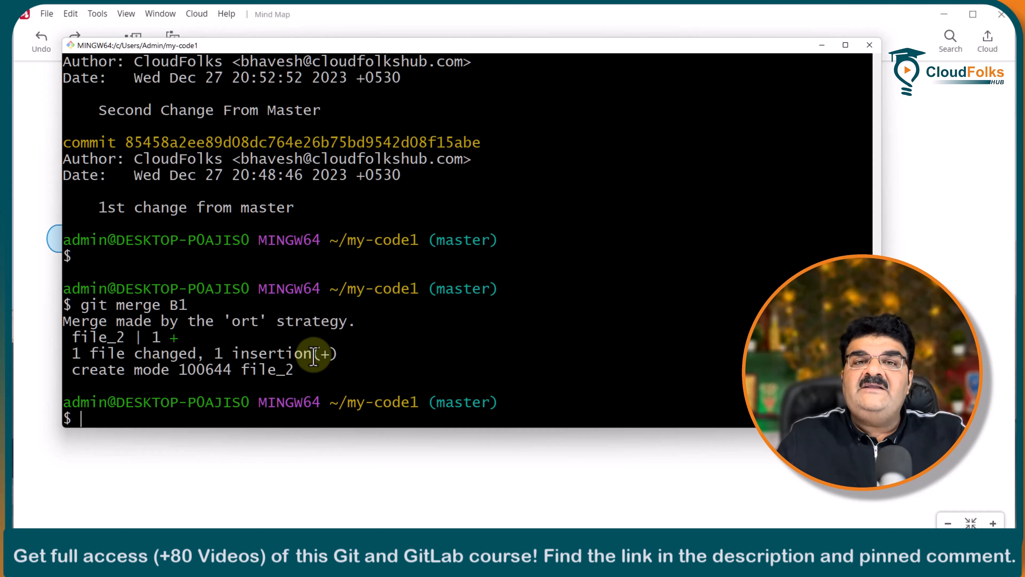
mouse_move(138, 376)
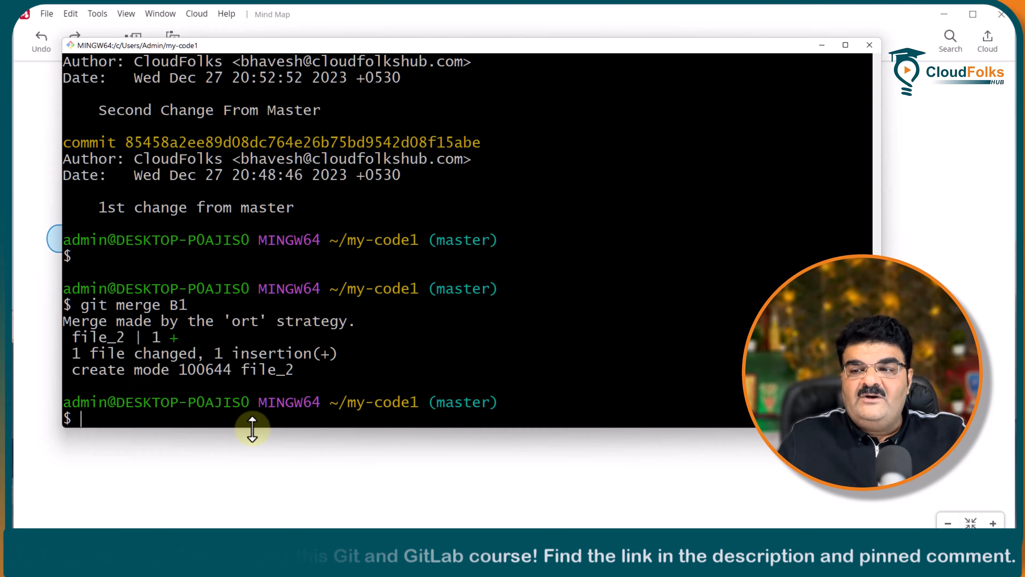
text(gi)
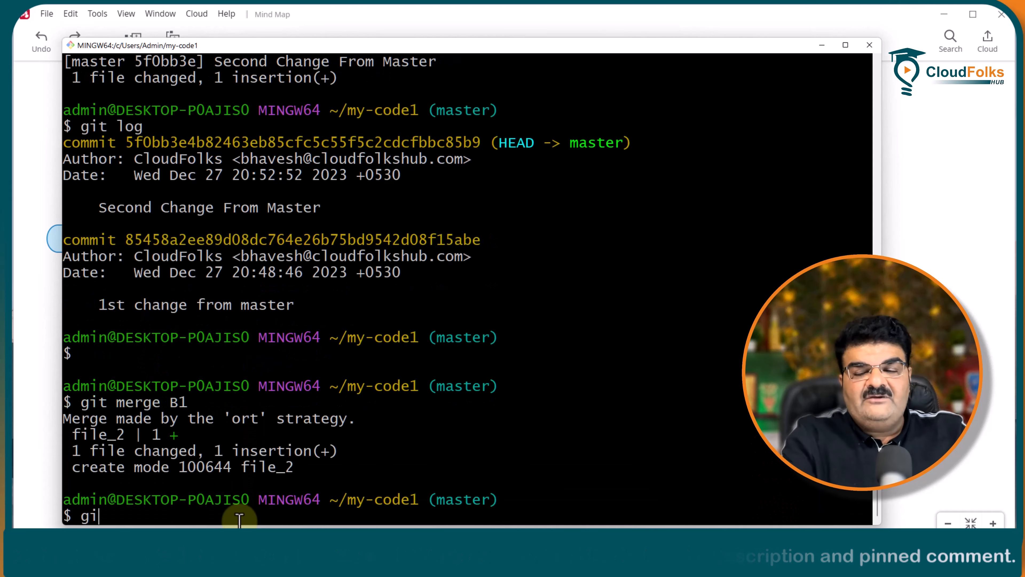